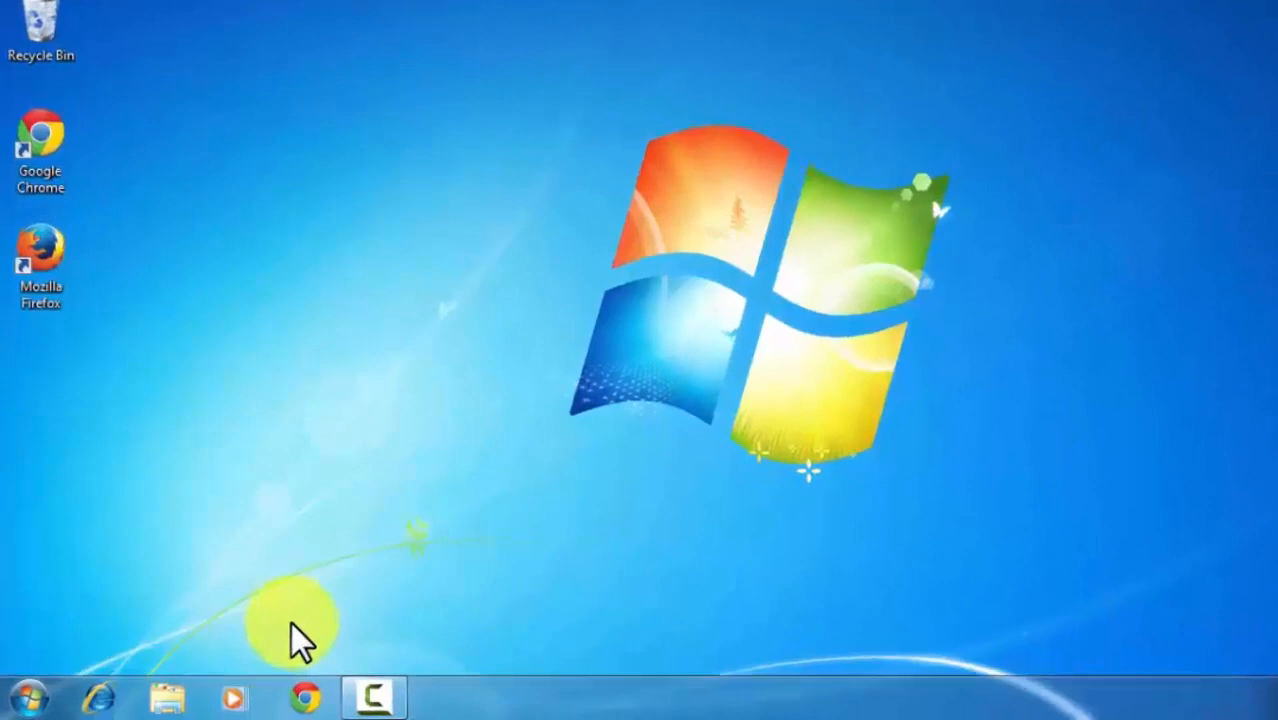
Step: Launch Disk Management via the Run box with diskmgmt.msc, listing drives C:, D:, E: and F:
{"action": "left_click", "coordinate": [28, 696]}
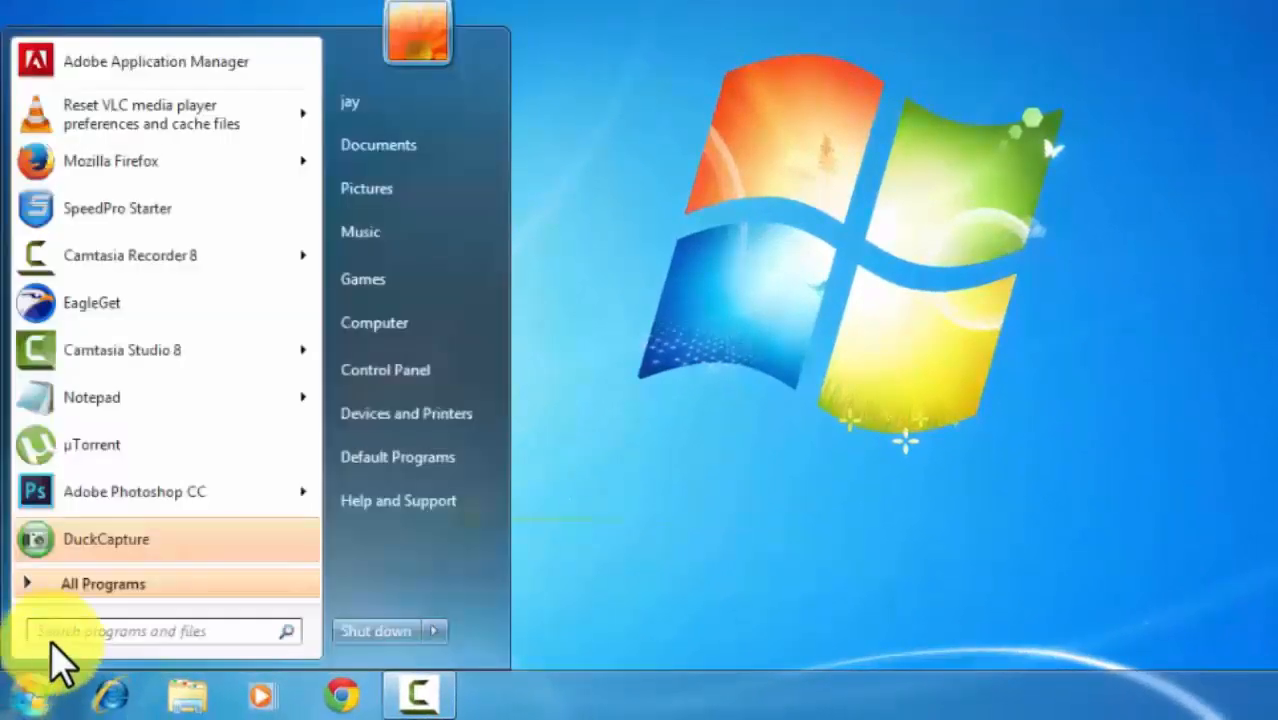
{"action": "type", "text": "run"}
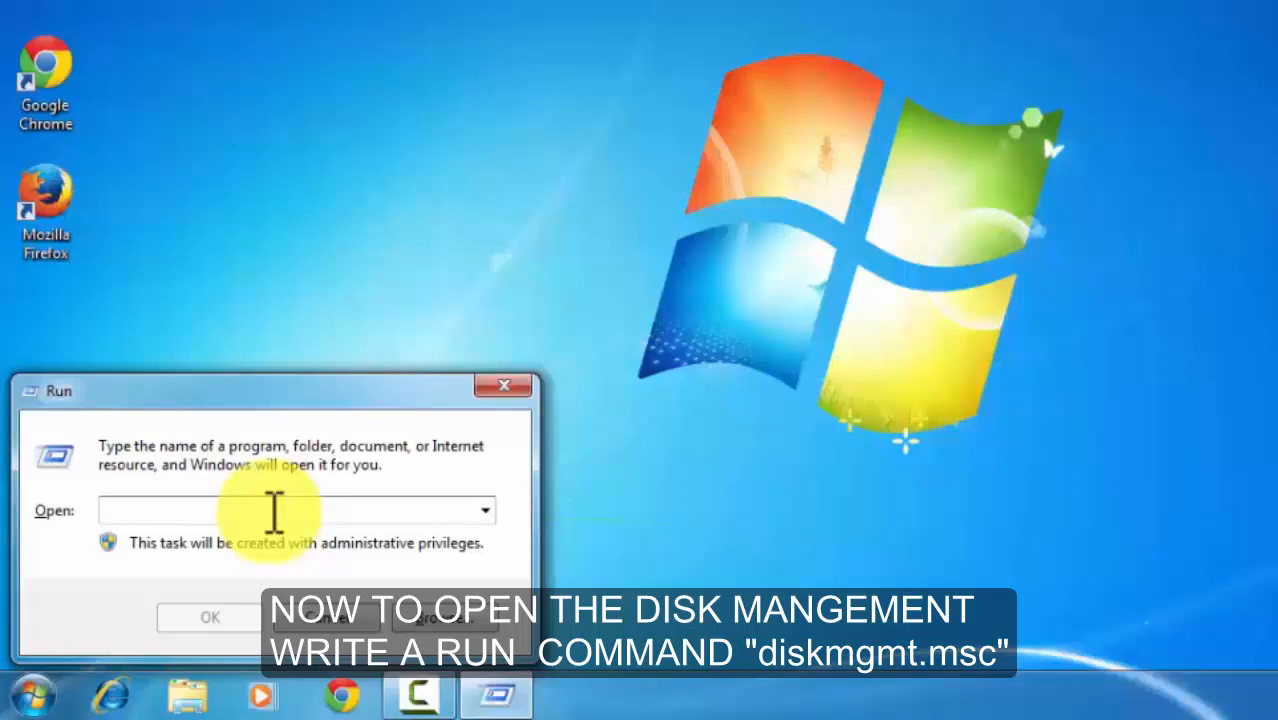
{"action": "type", "text": "diskmgmt.ms"}
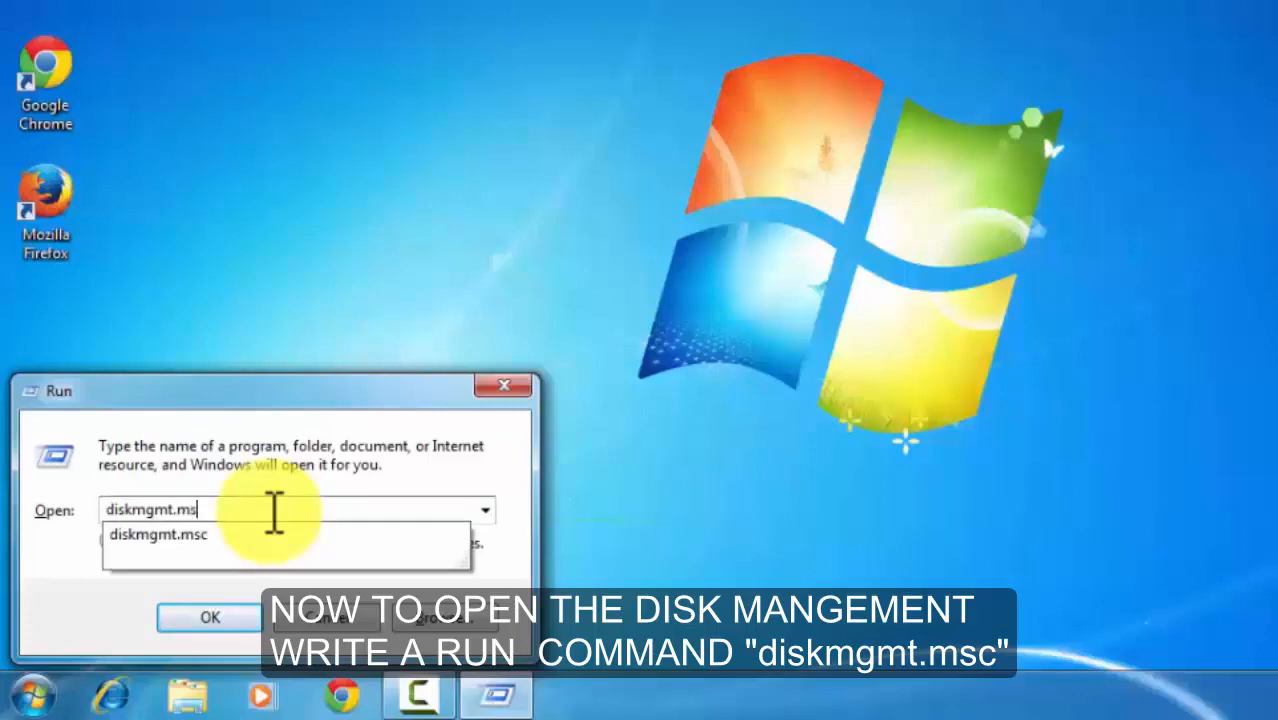
{"action": "left_click", "coordinate": [208, 616]}
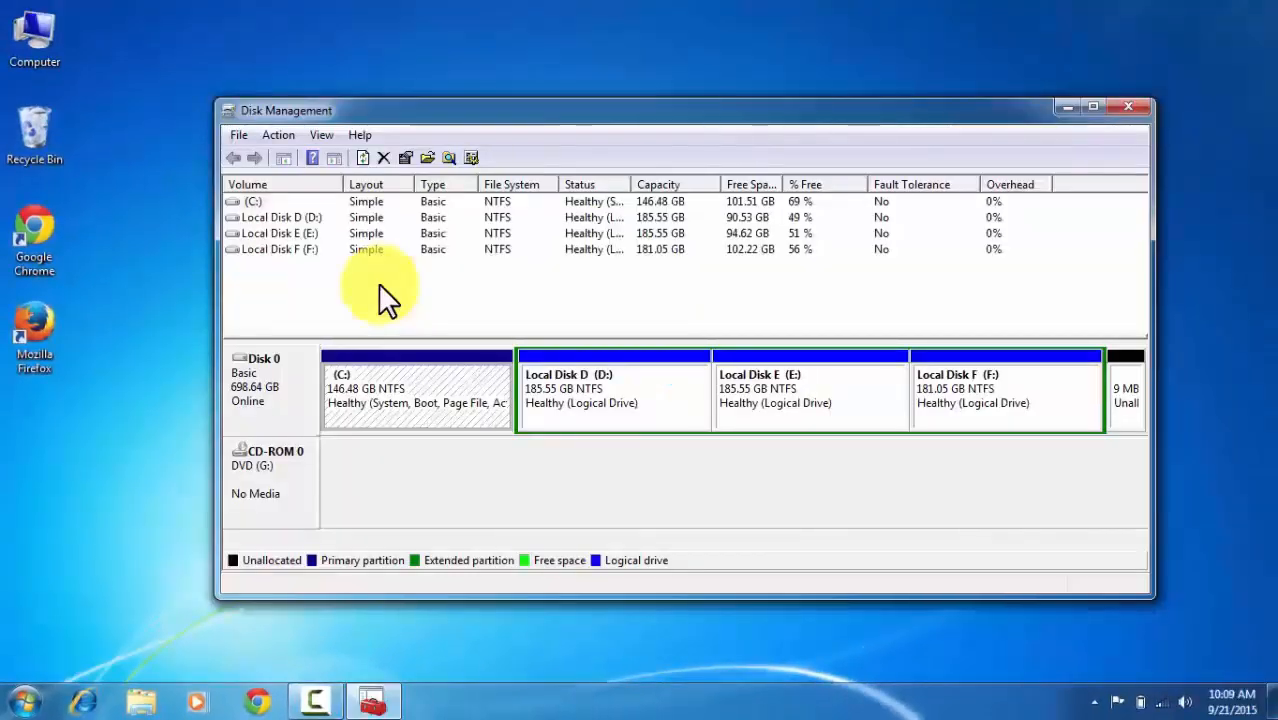
{"action": "mouse_move", "coordinate": [368, 200]}
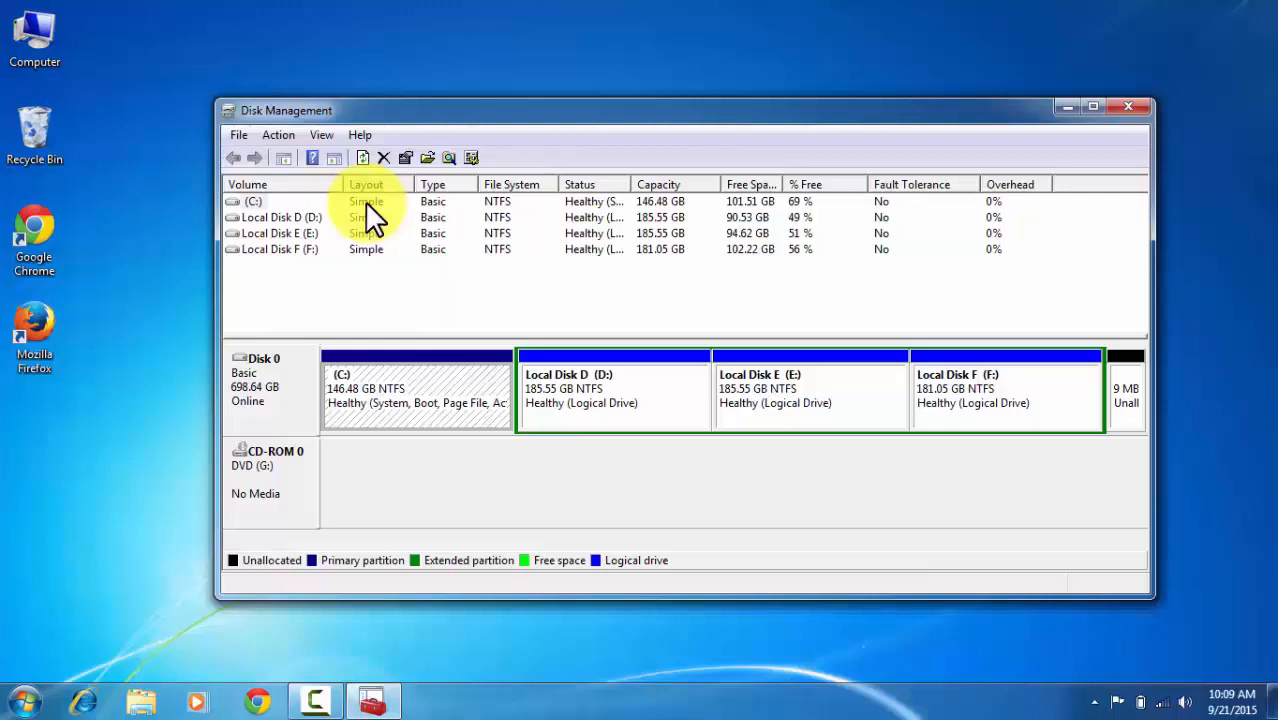
{"action": "left_click", "coordinate": [270, 390]}
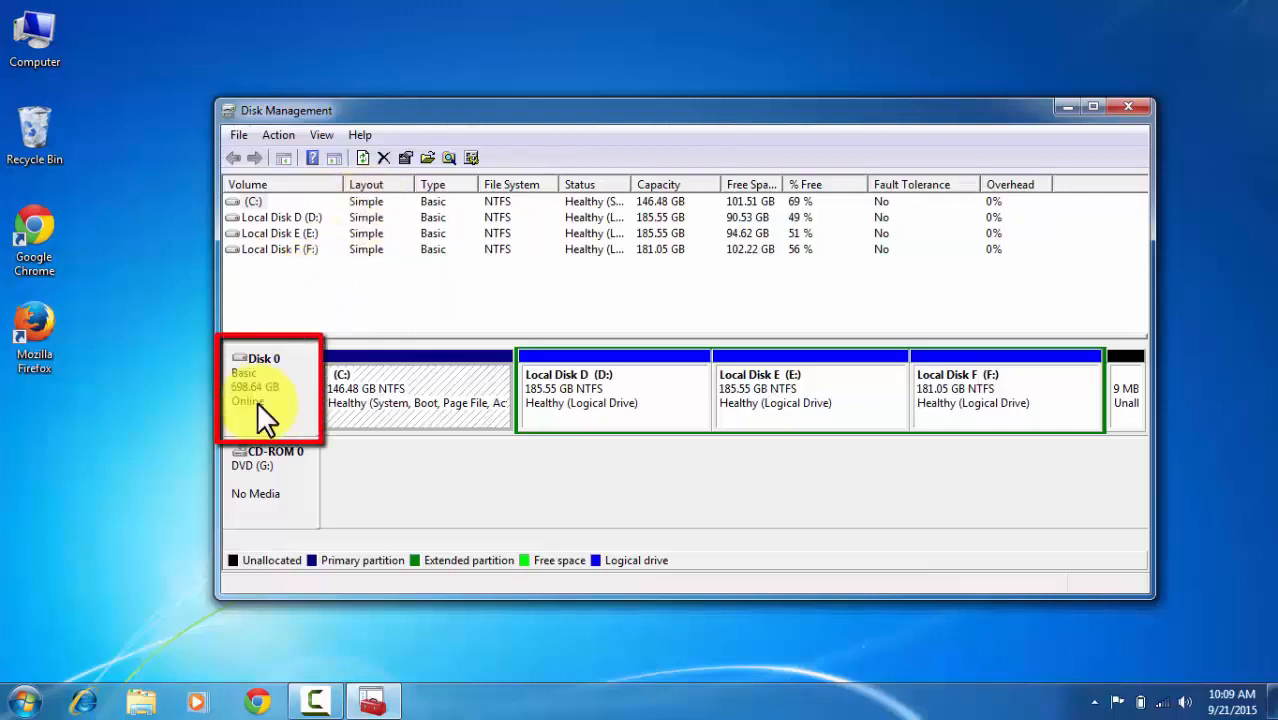
{"action": "left_click", "coordinate": [416, 396]}
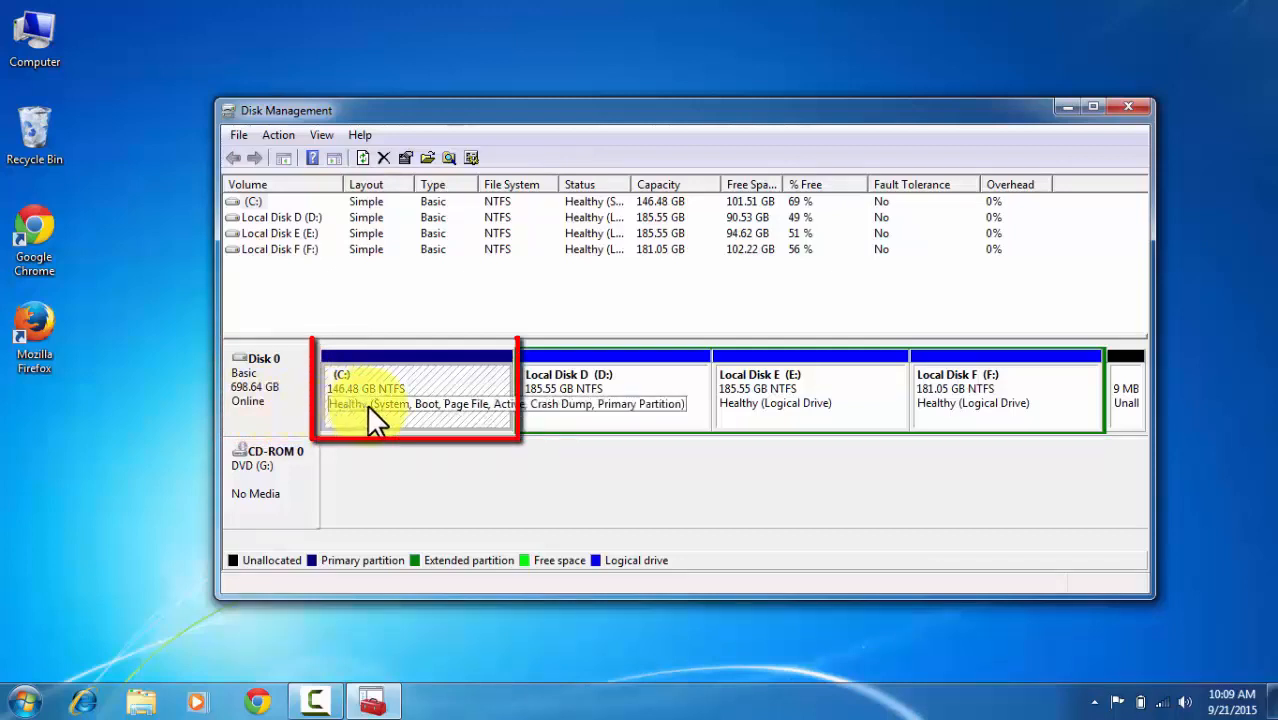
{"action": "mouse_move", "coordinate": [584, 436]}
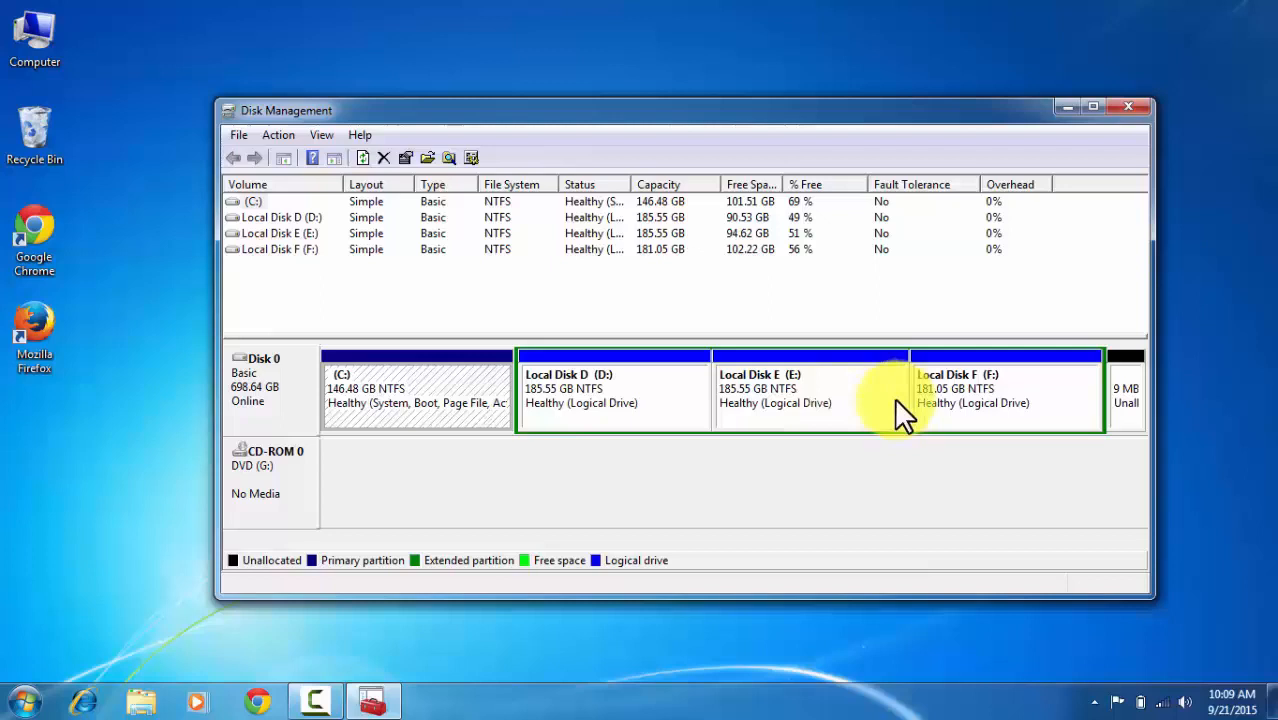
{"action": "mouse_move", "coordinate": [964, 412]}
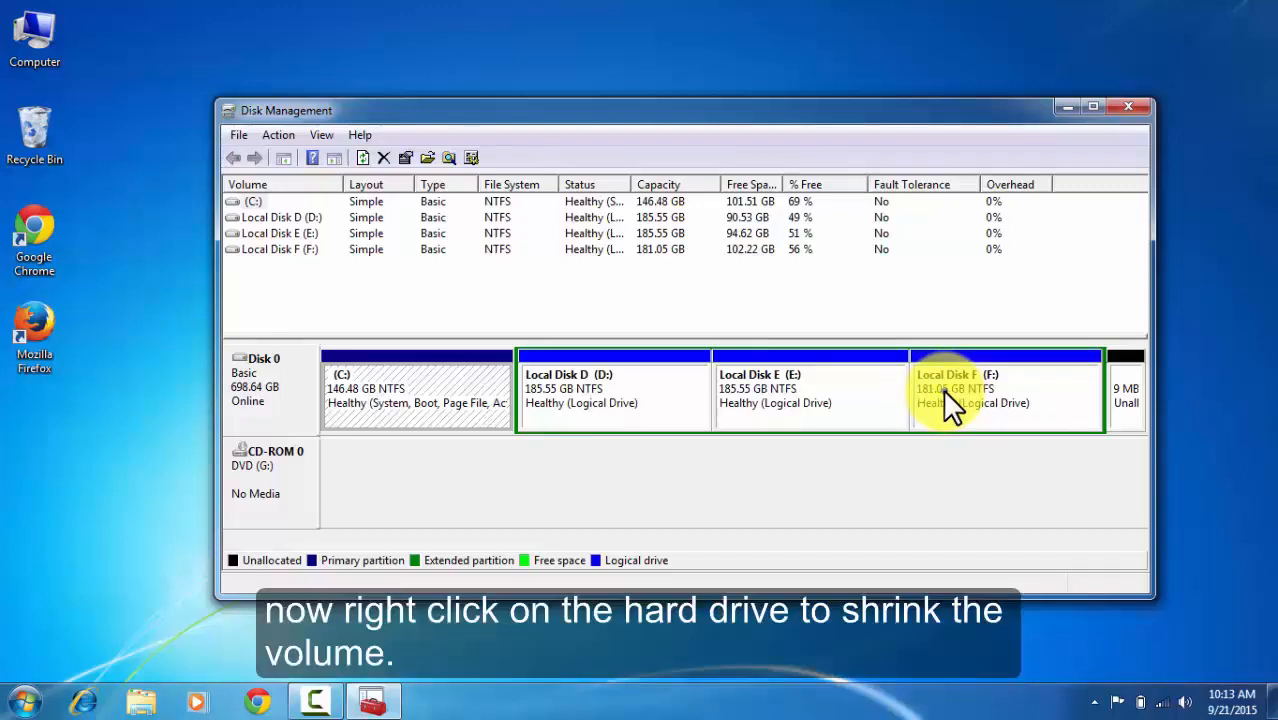
Step: Shrink Local Disk F by 60000 MB, leaving 122.45 GB with 58.59 GB free space beside it
{"action": "right_click", "coordinate": [950, 390]}
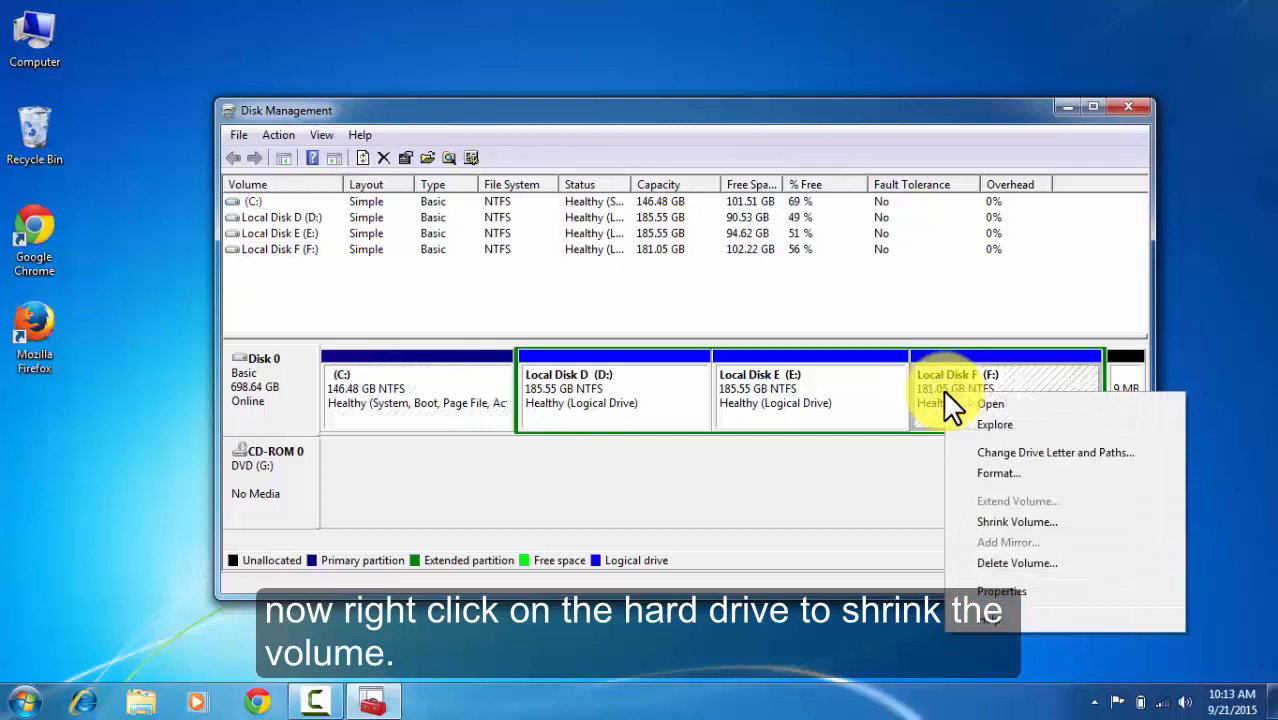
{"action": "mouse_move", "coordinate": [996, 520]}
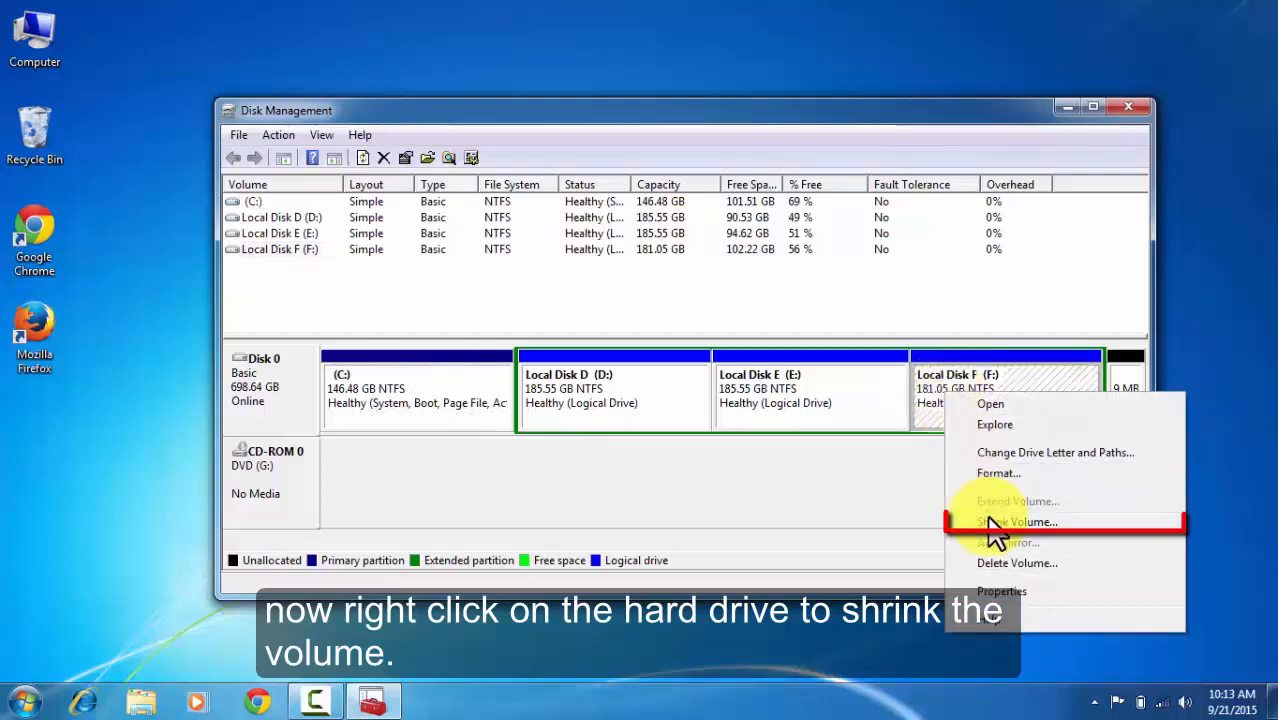
{"action": "left_click", "coordinate": [1016, 520]}
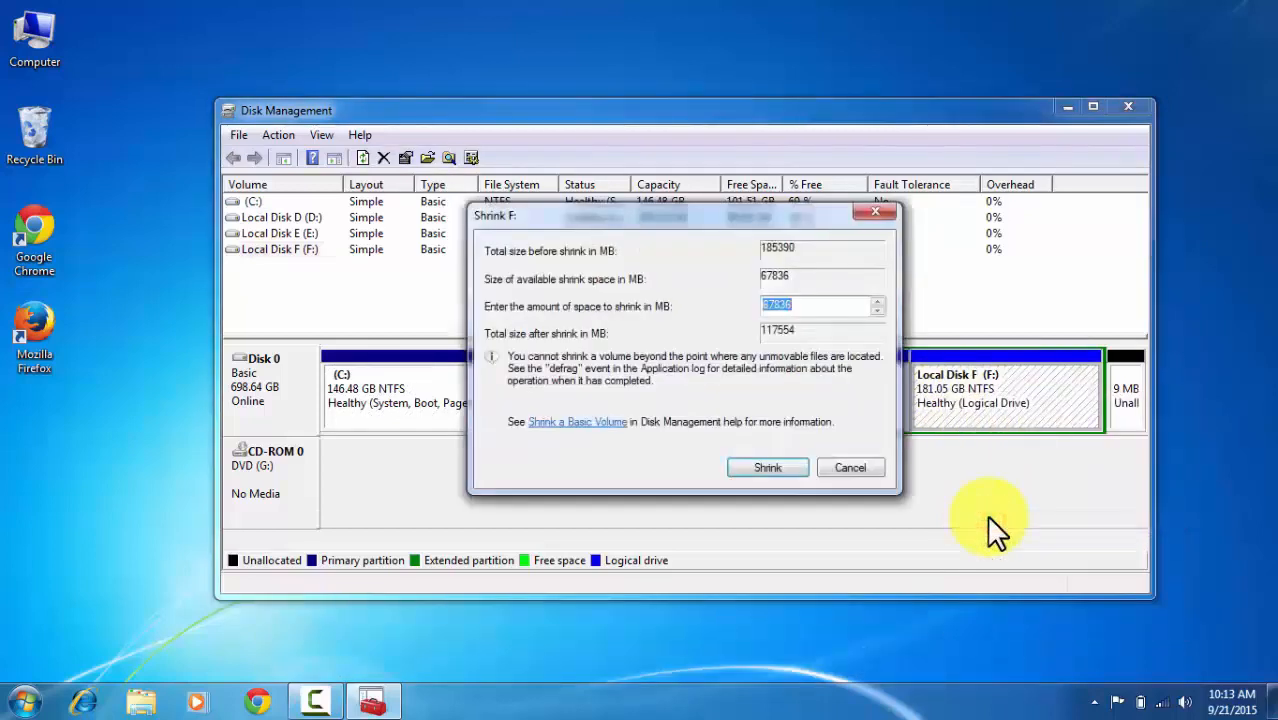
{"action": "mouse_move", "coordinate": [818, 260]}
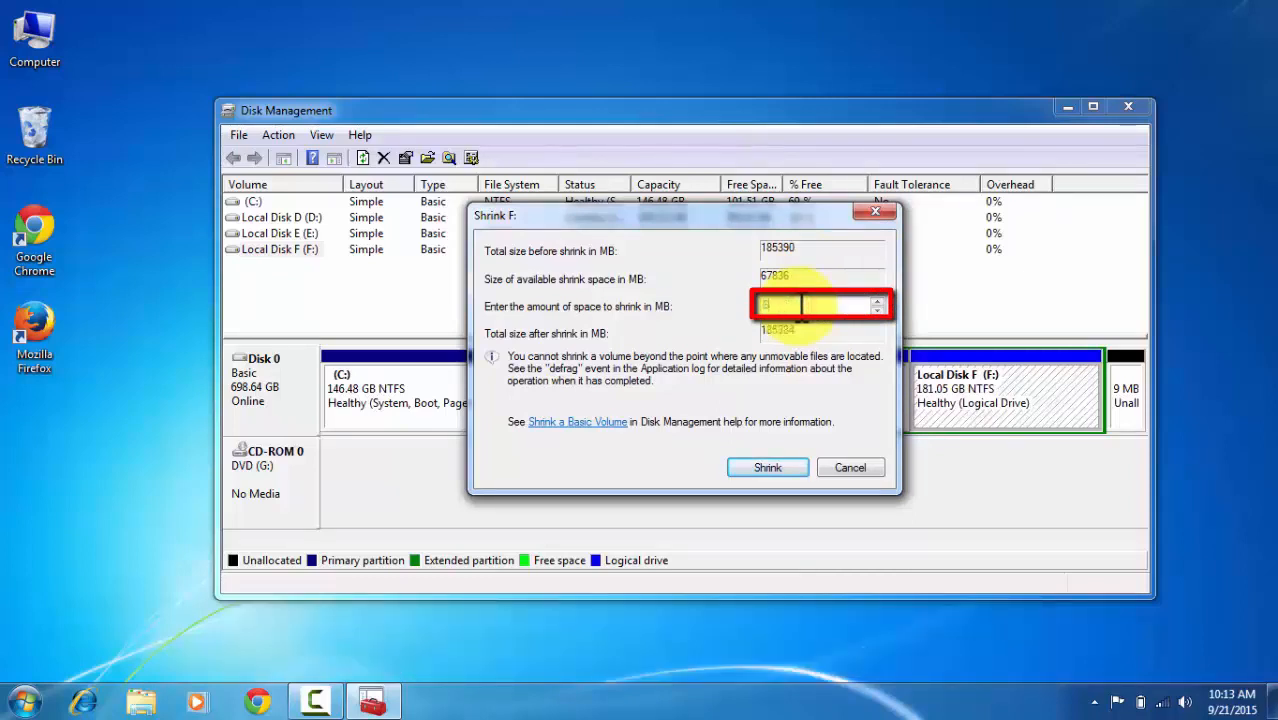
{"action": "type", "text": "60"}
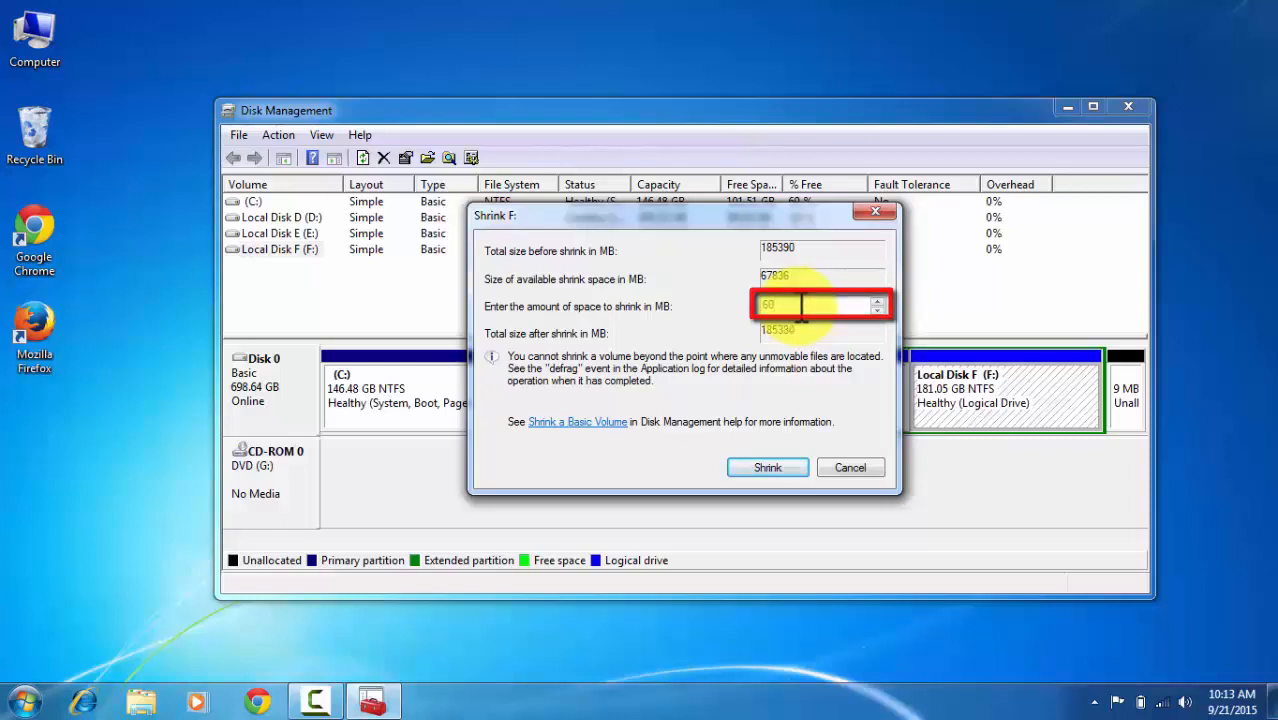
{"action": "type", "text": "60000"}
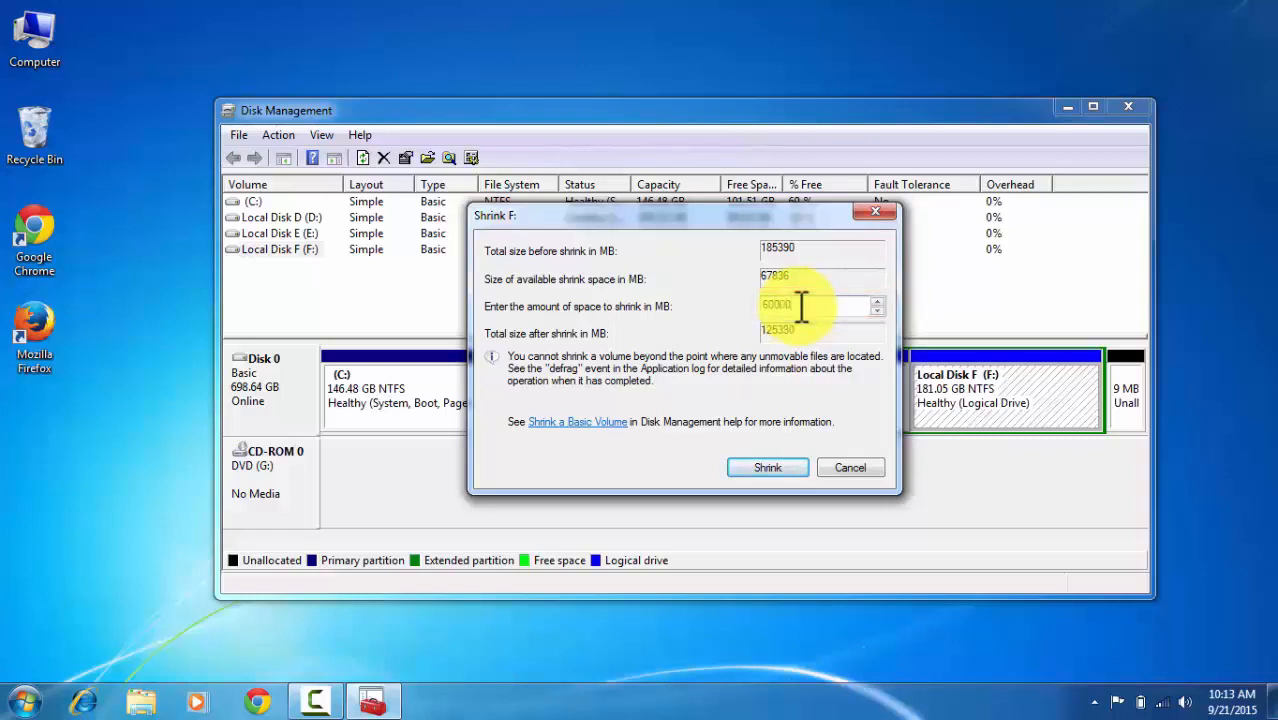
{"action": "mouse_move", "coordinate": [810, 344]}
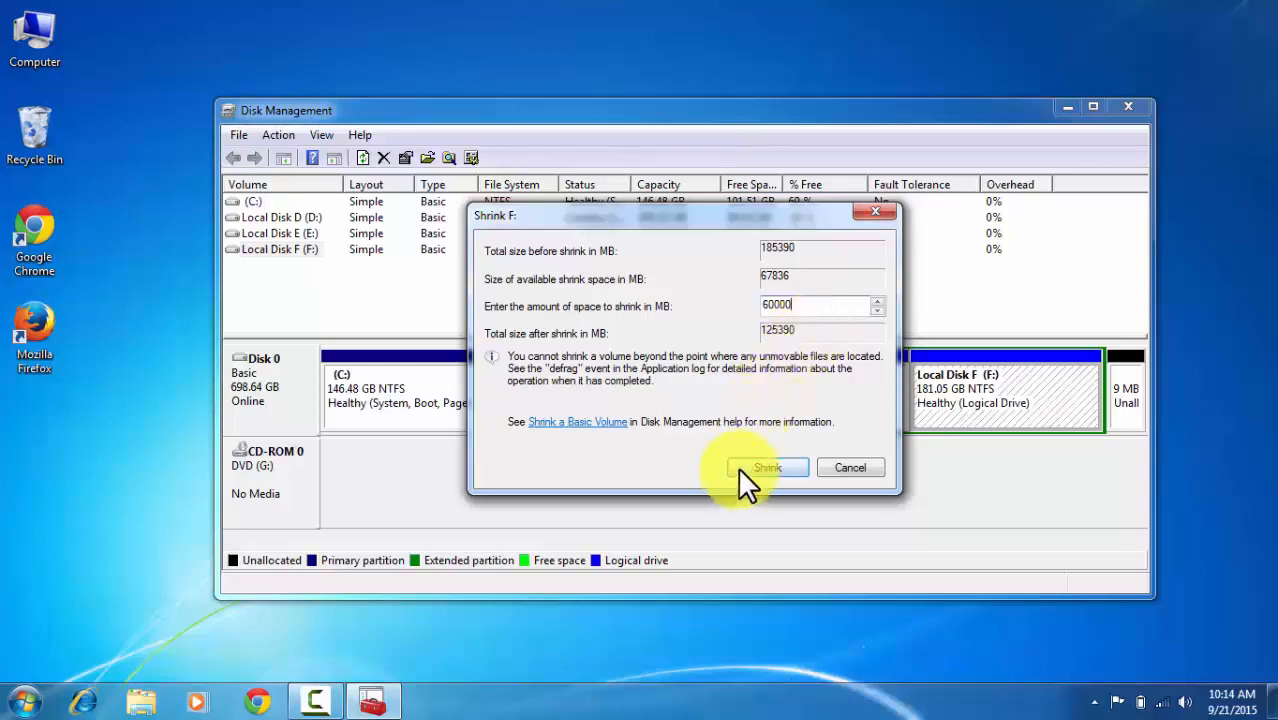
{"action": "left_click", "coordinate": [768, 468]}
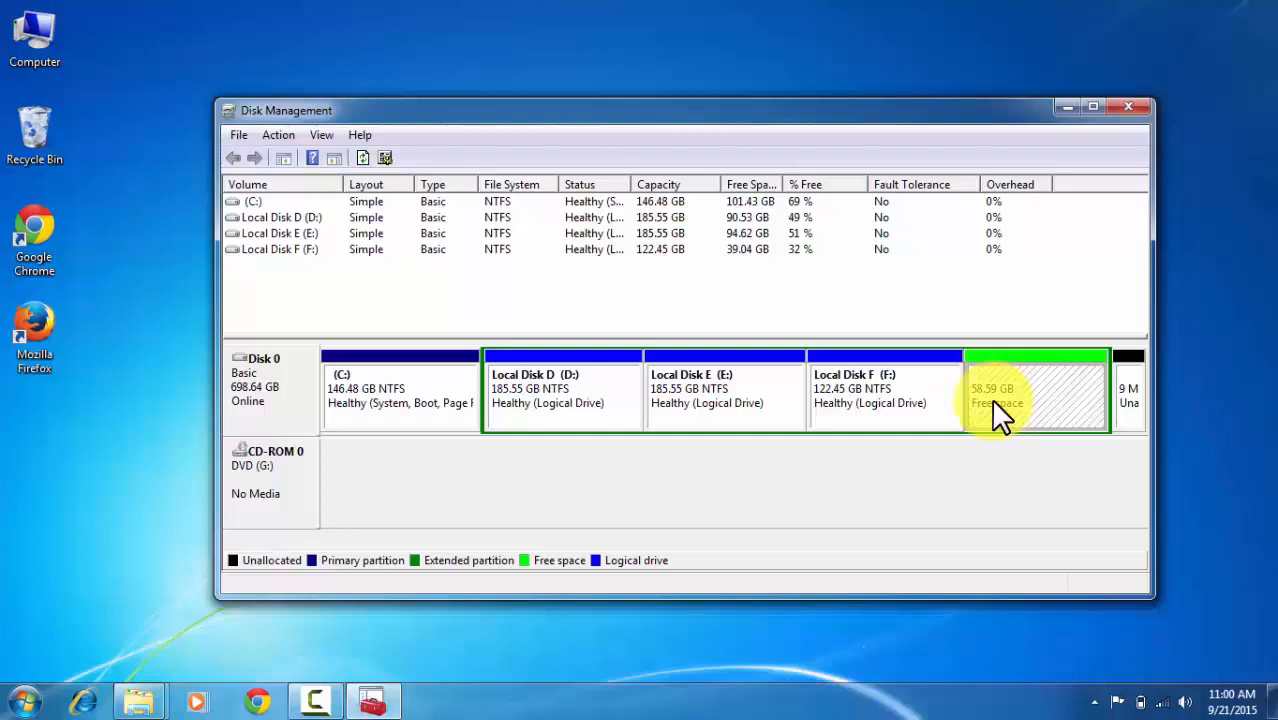
Step: Create a full-size NTFS quick-formatted simple volume H: from the 58.59 GB free space
{"action": "right_click", "coordinate": [1000, 396]}
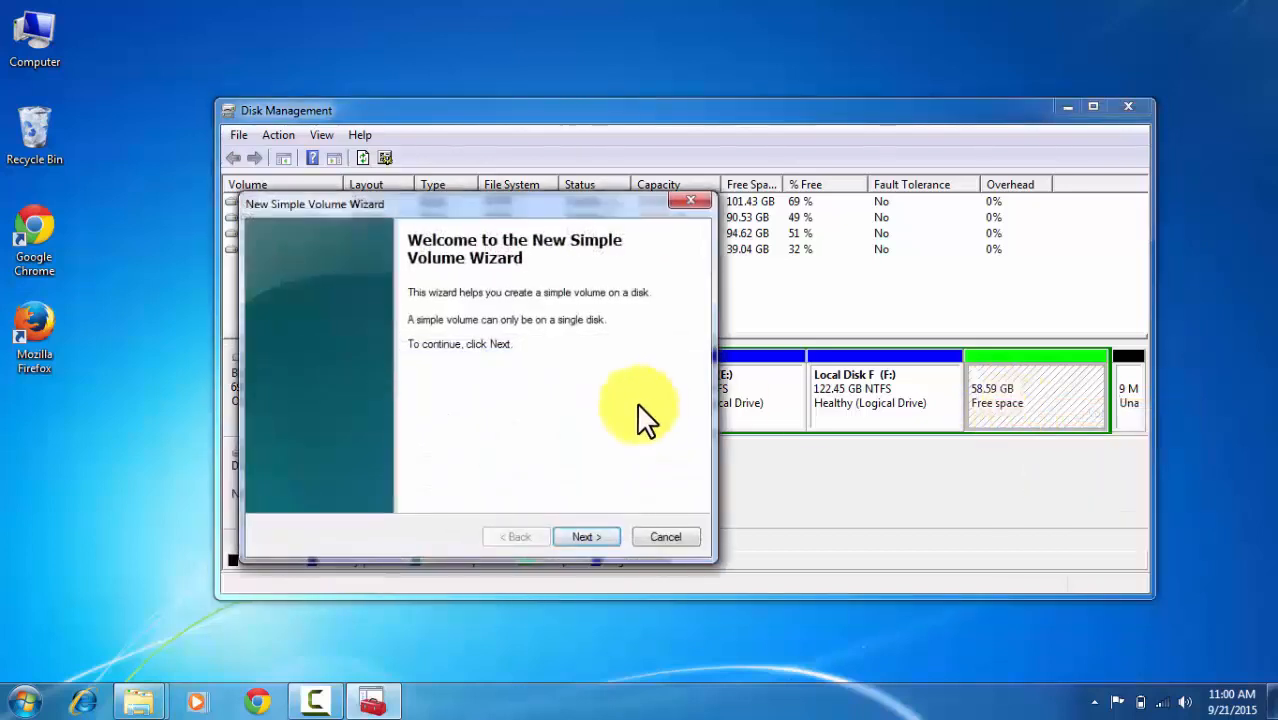
{"action": "mouse_move", "coordinate": [588, 536]}
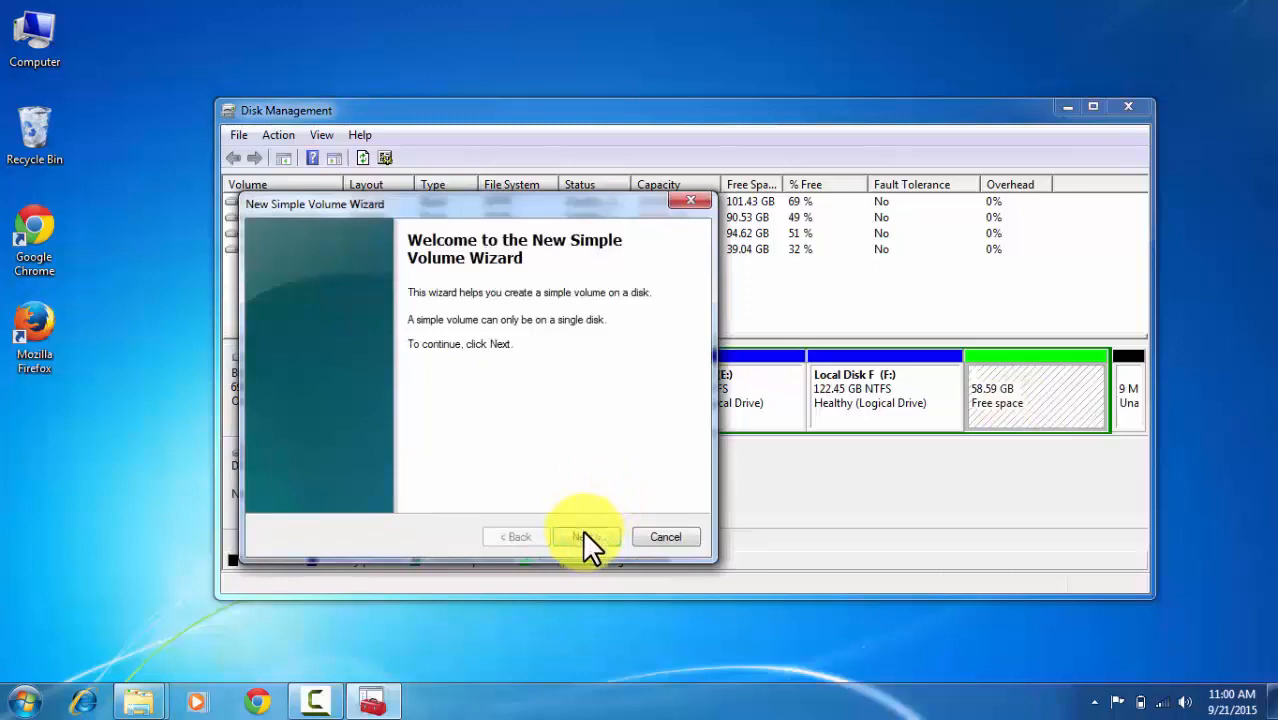
{"action": "left_click", "coordinate": [586, 536]}
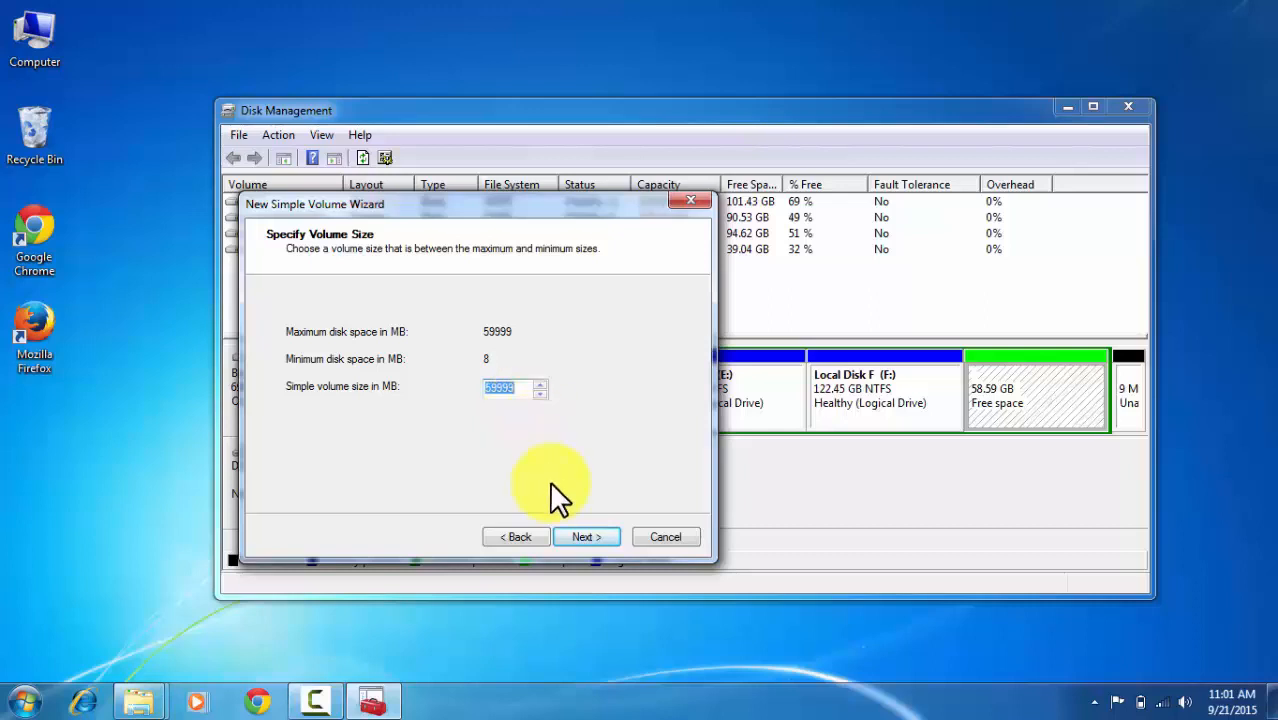
{"action": "left_click", "coordinate": [586, 536]}
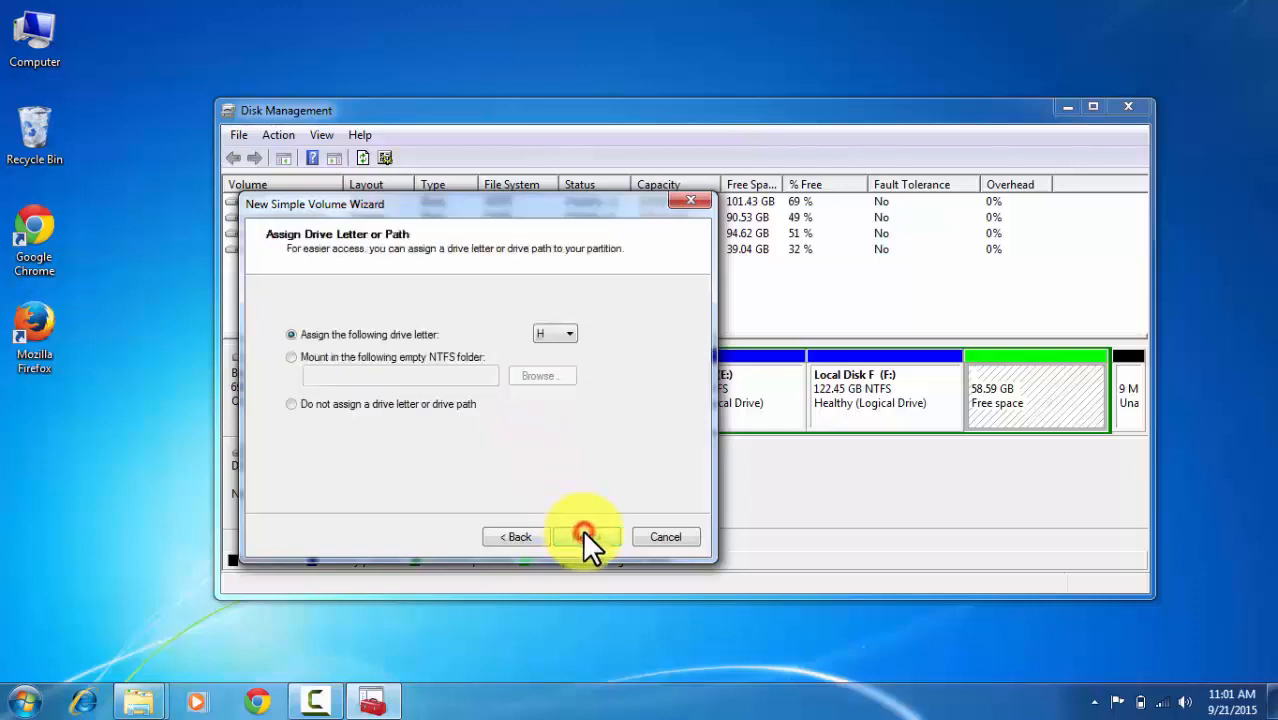
{"action": "mouse_move", "coordinate": [544, 376]}
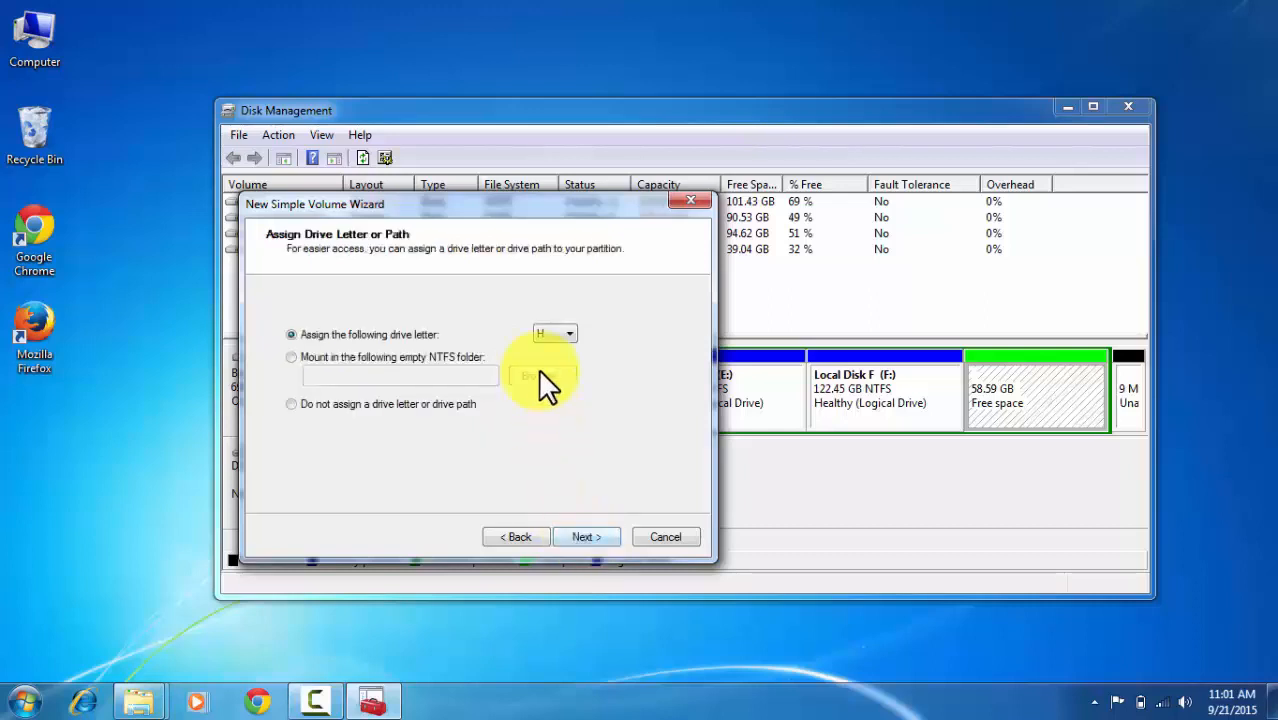
{"action": "left_click", "coordinate": [568, 332]}
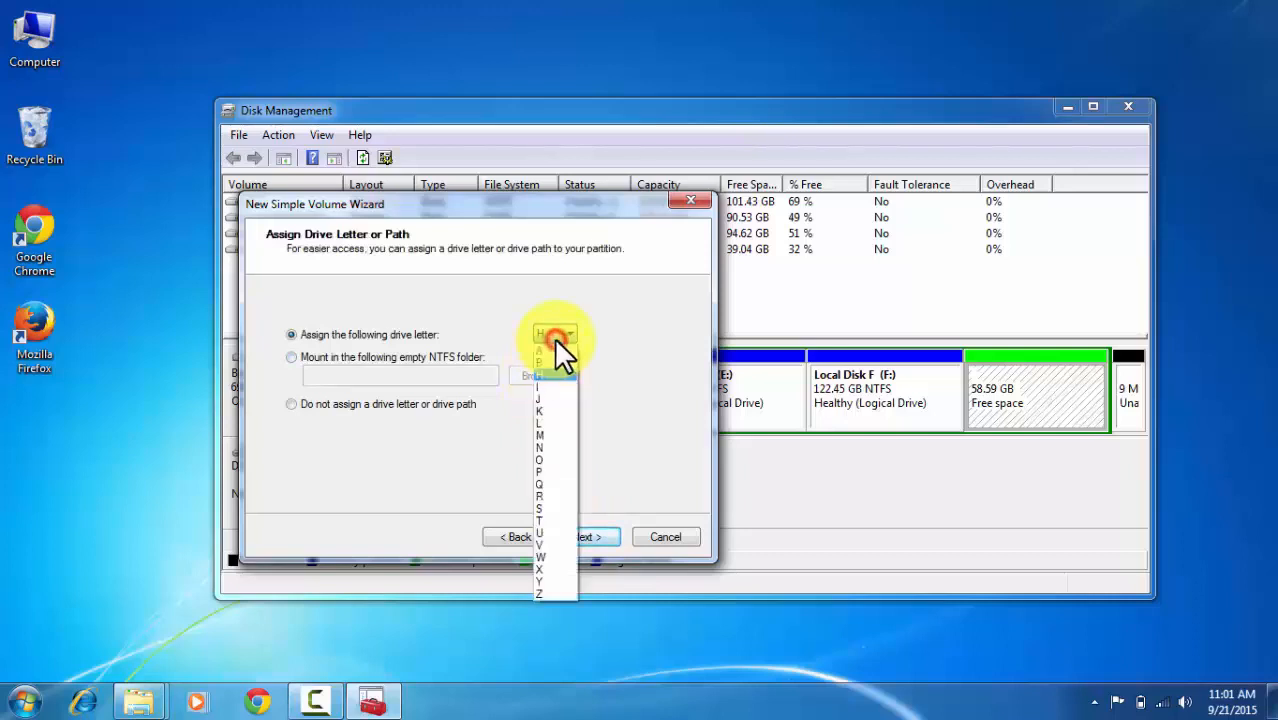
{"action": "left_click", "coordinate": [556, 336]}
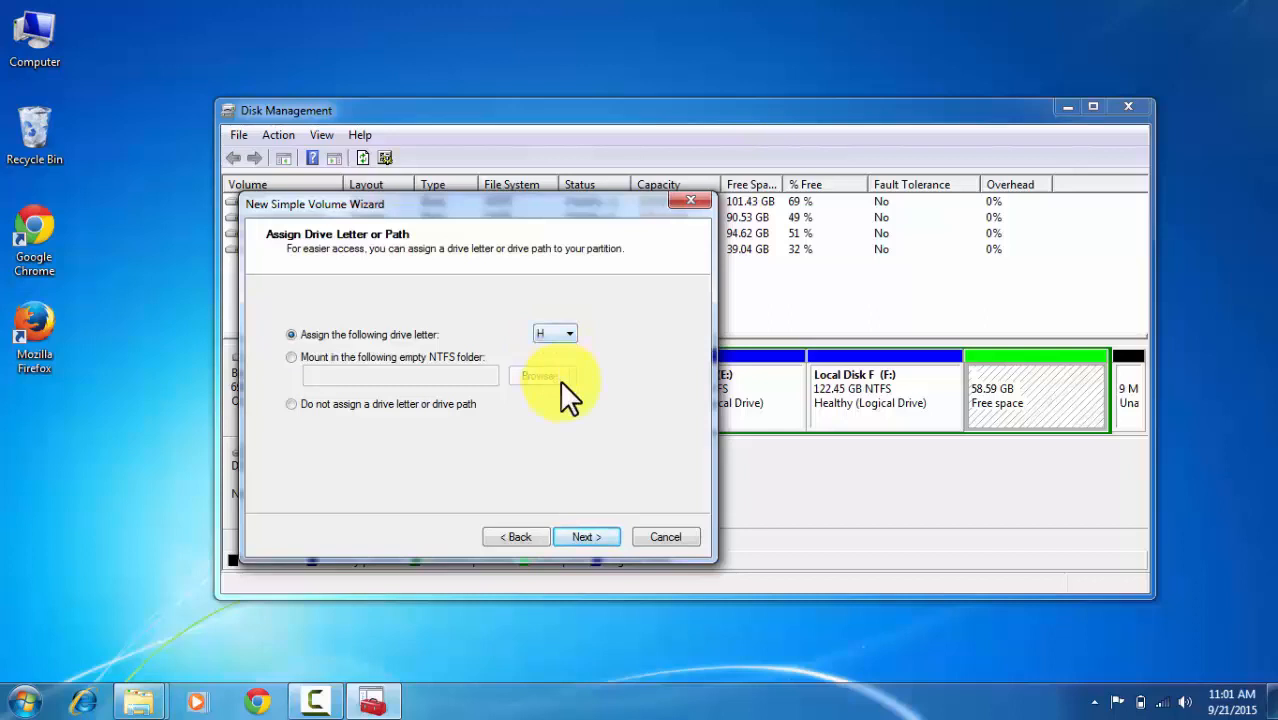
{"action": "left_click", "coordinate": [584, 536]}
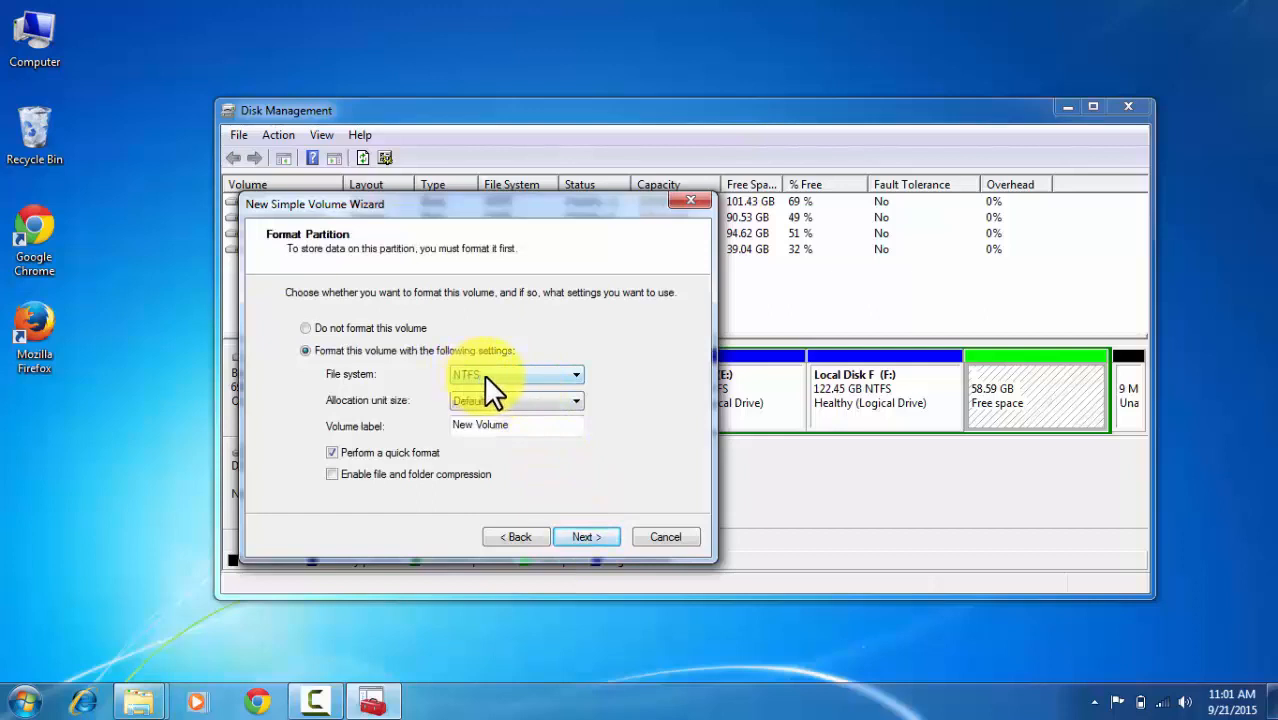
{"action": "mouse_move", "coordinate": [496, 414]}
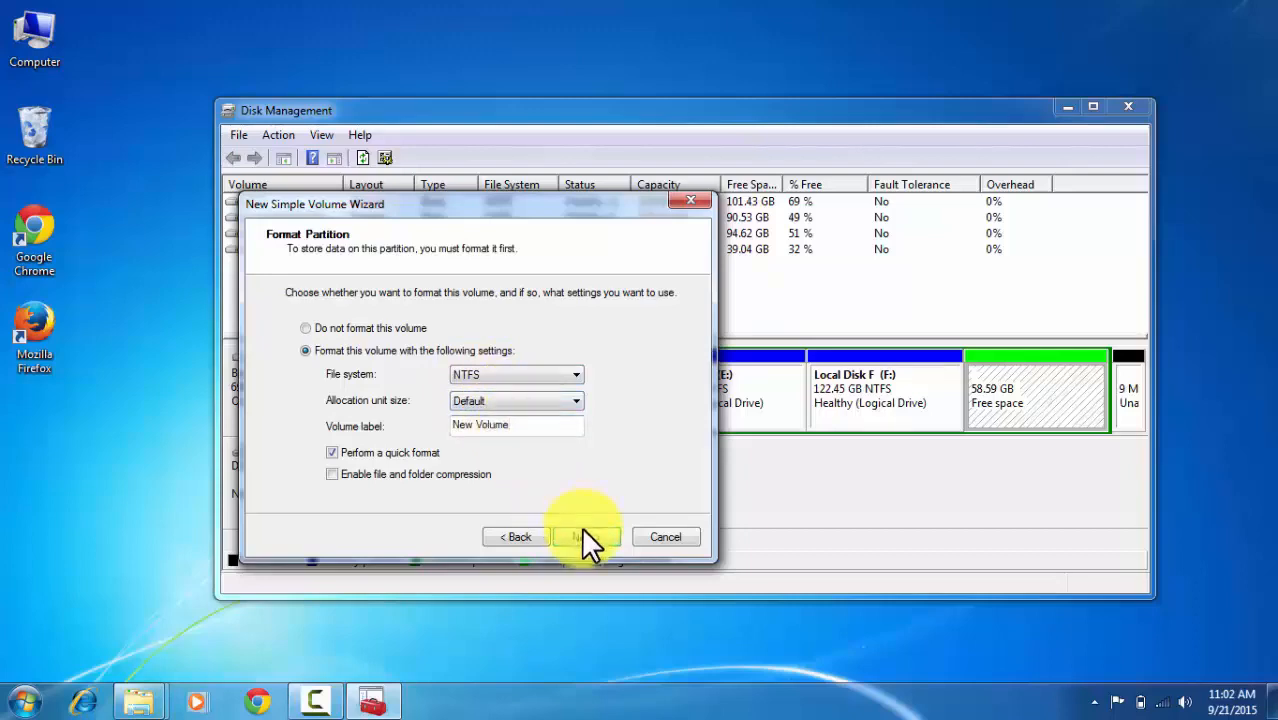
{"action": "left_click", "coordinate": [588, 536]}
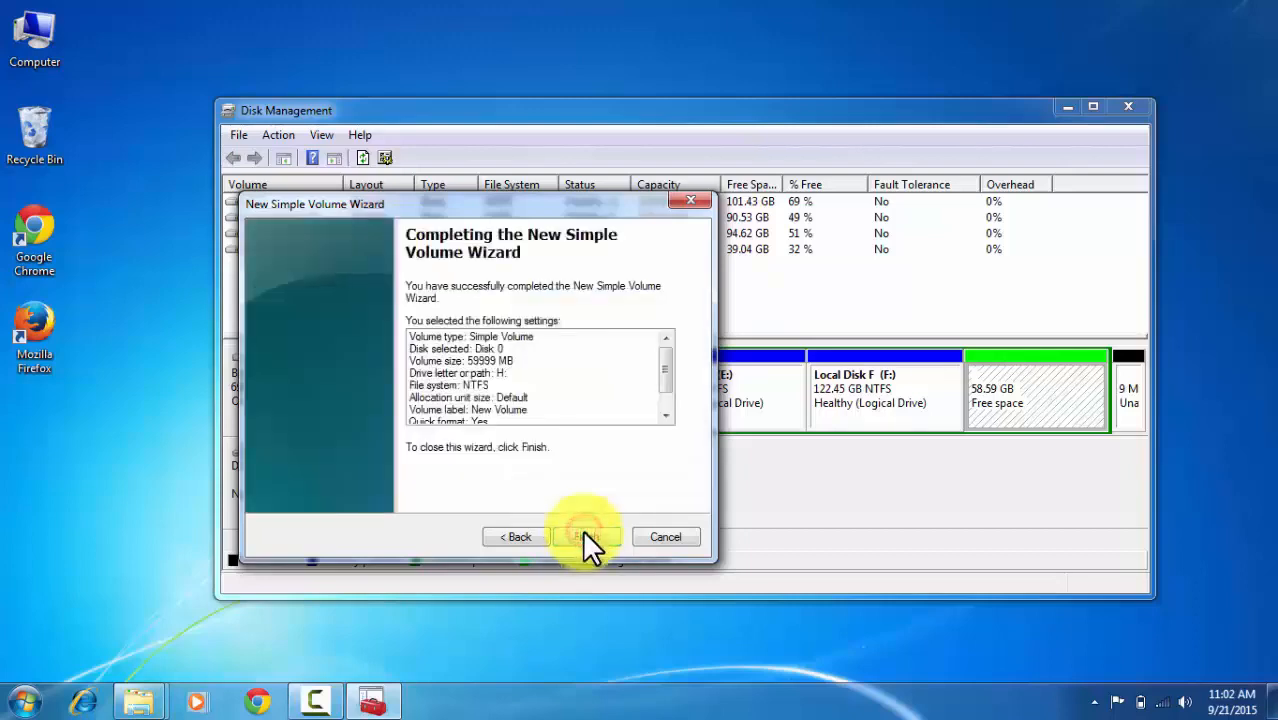
{"action": "left_click", "coordinate": [584, 536]}
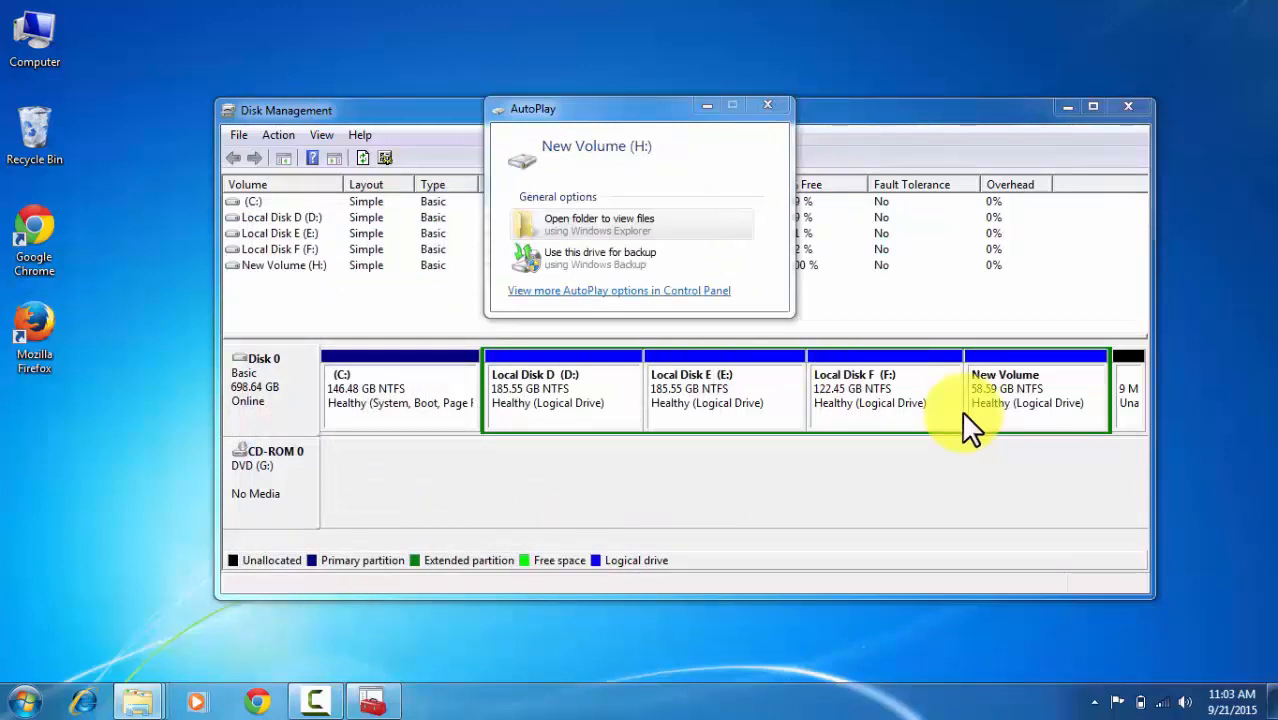
Step: Dismiss the AutoPlay prompt for the new H: volume
{"action": "left_click", "coordinate": [600, 224]}
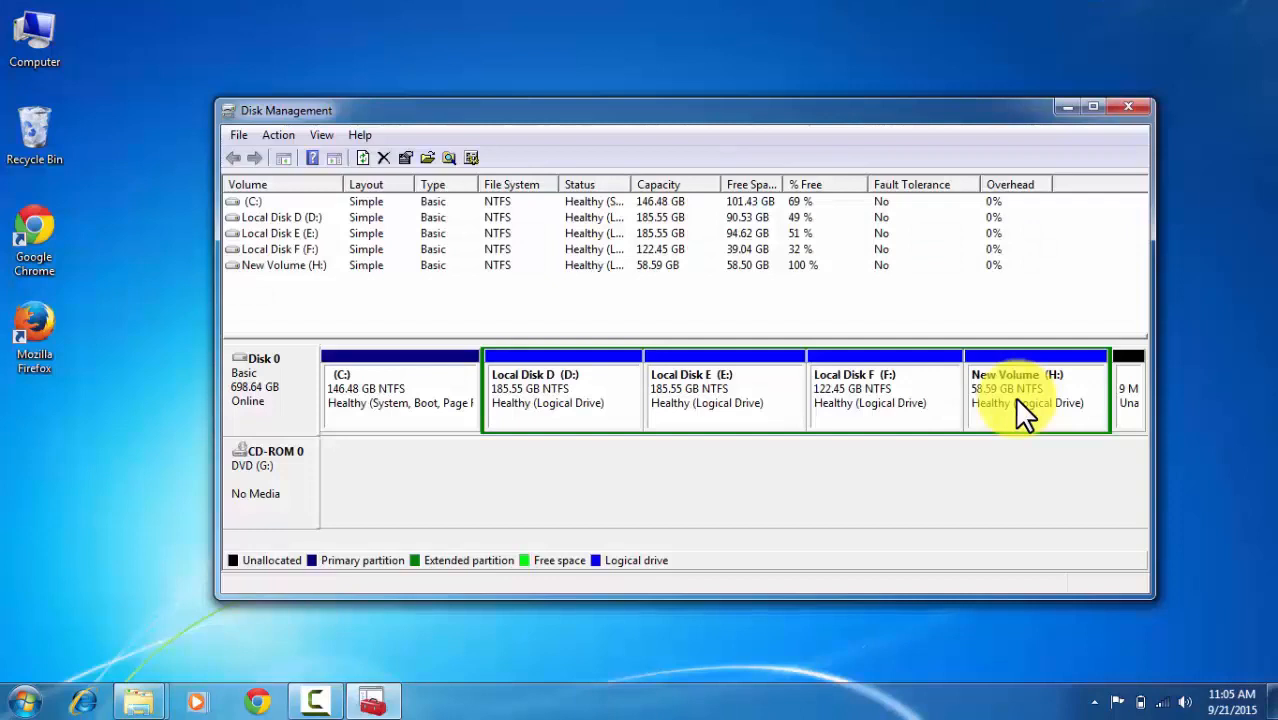
{"action": "right_click", "coordinate": [1024, 400]}
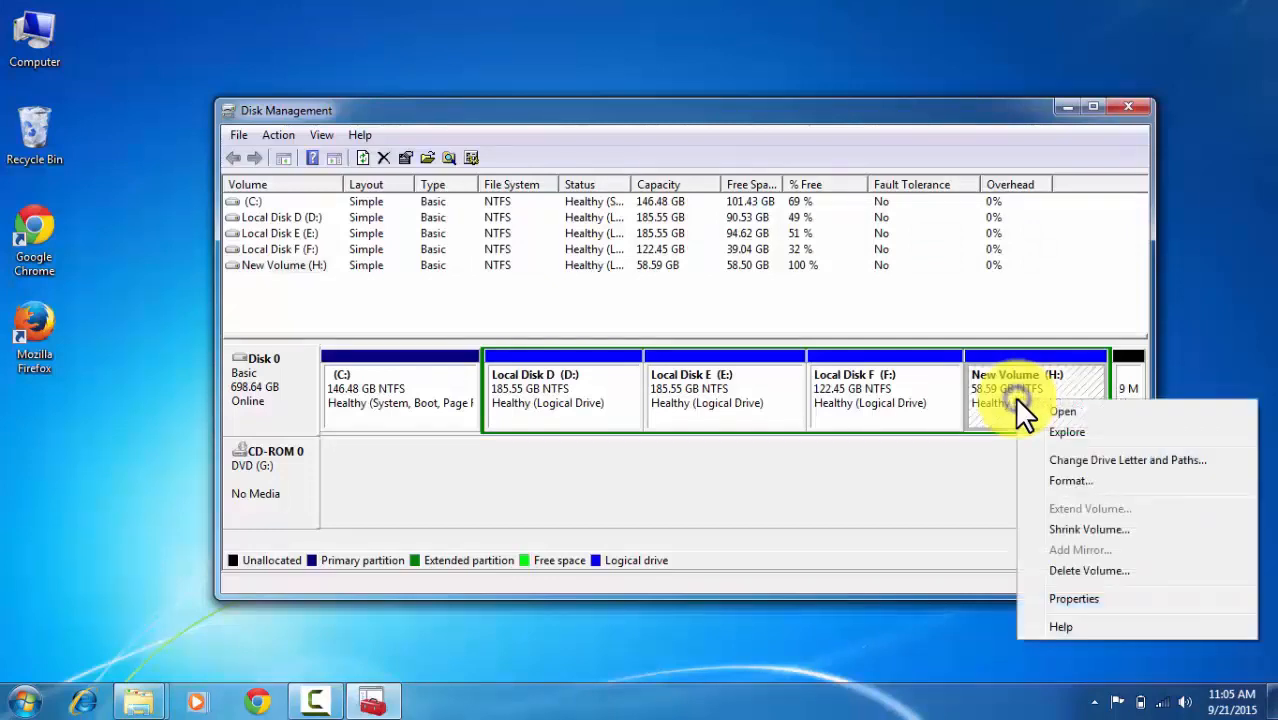
{"action": "mouse_move", "coordinate": [1072, 538]}
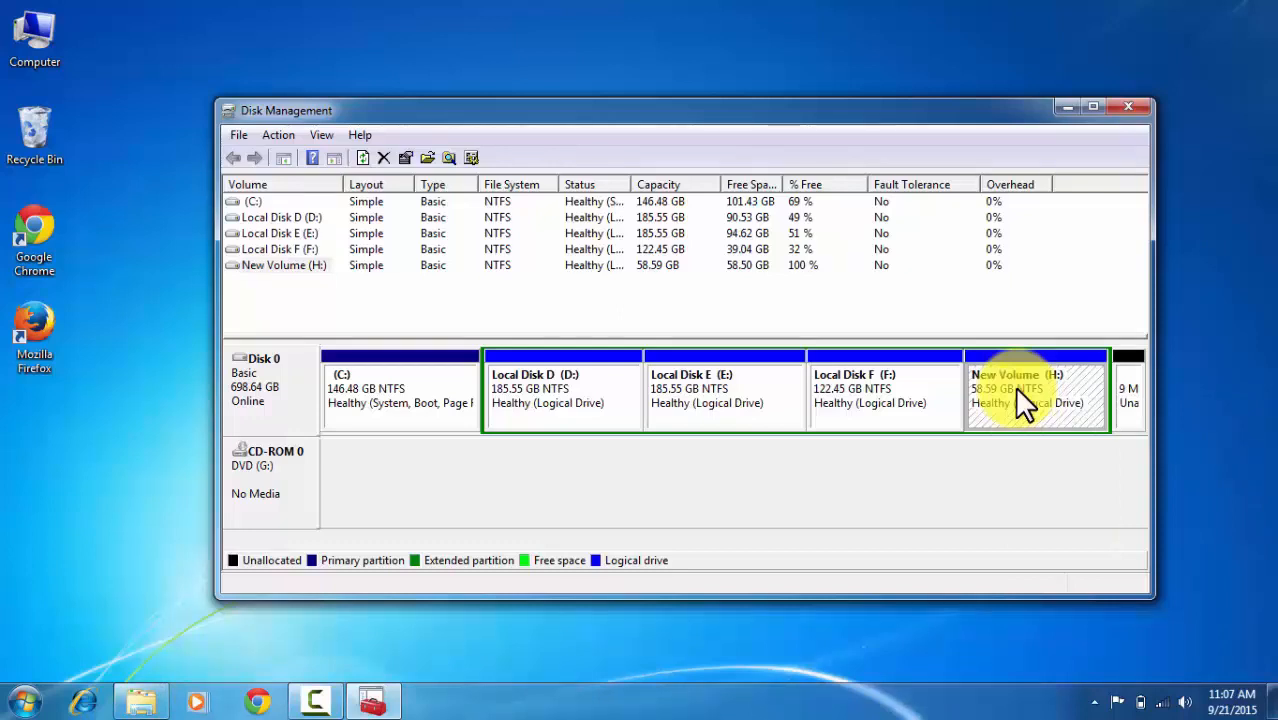
{"action": "mouse_move", "coordinate": [960, 404]}
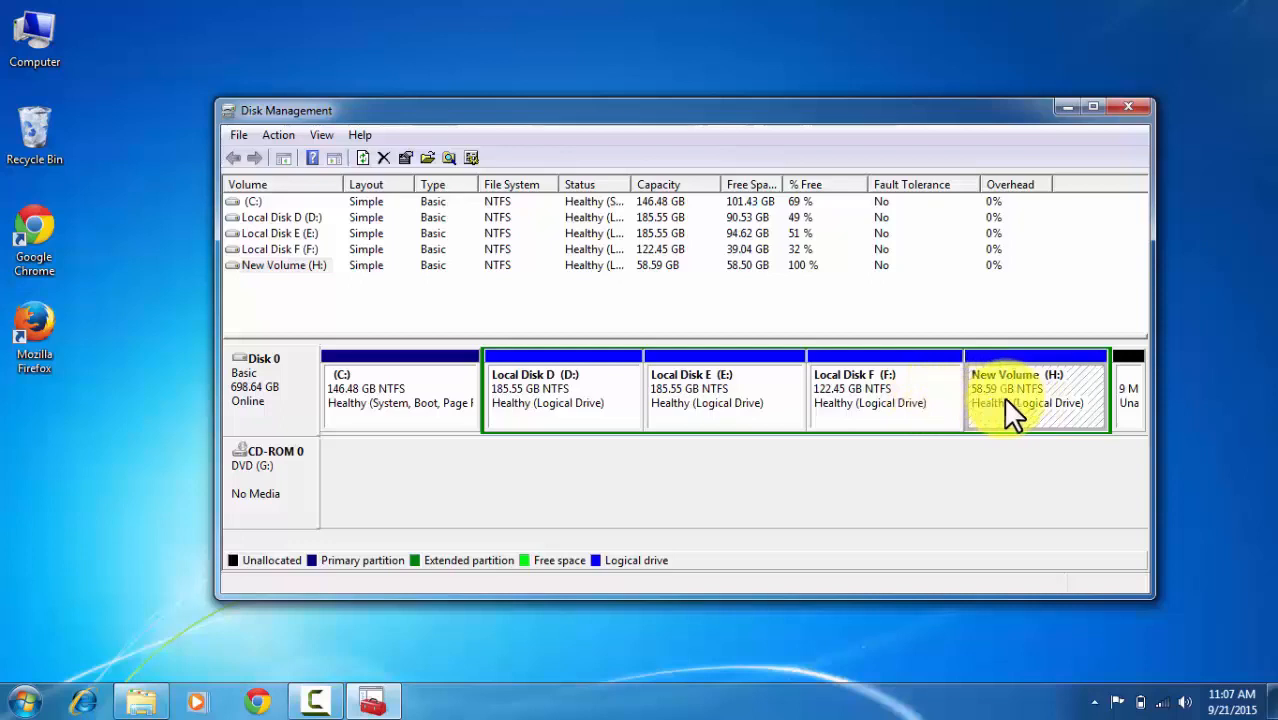
Step: Delete New Volume (H:), confirming data erasure, returning 58.59 GB to free space
{"action": "right_click", "coordinate": [1010, 410]}
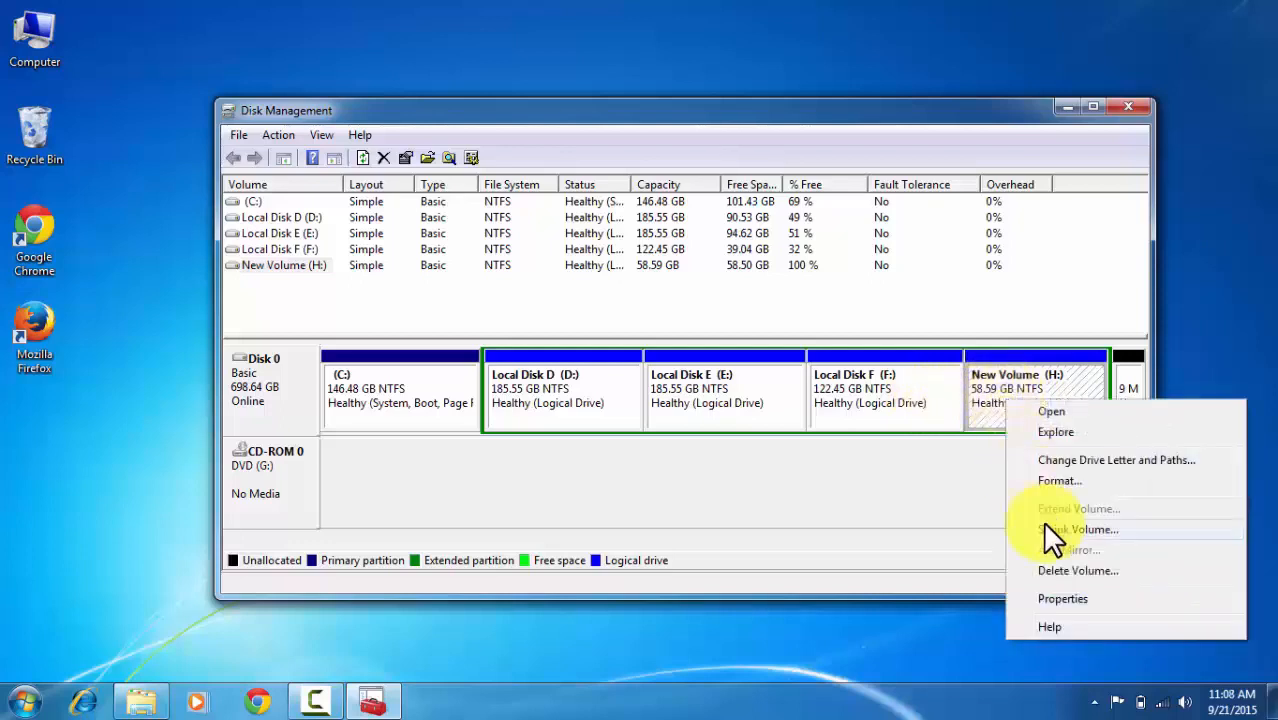
{"action": "left_click", "coordinate": [1078, 570]}
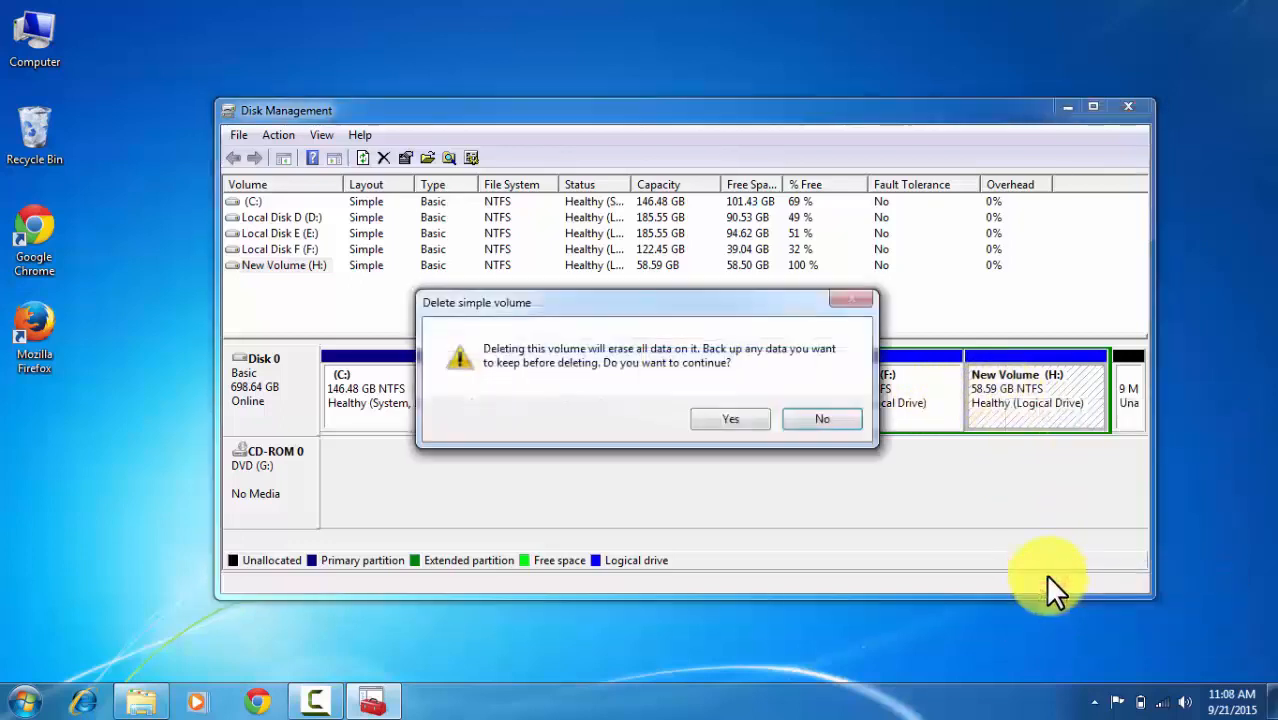
{"action": "left_click", "coordinate": [730, 418]}
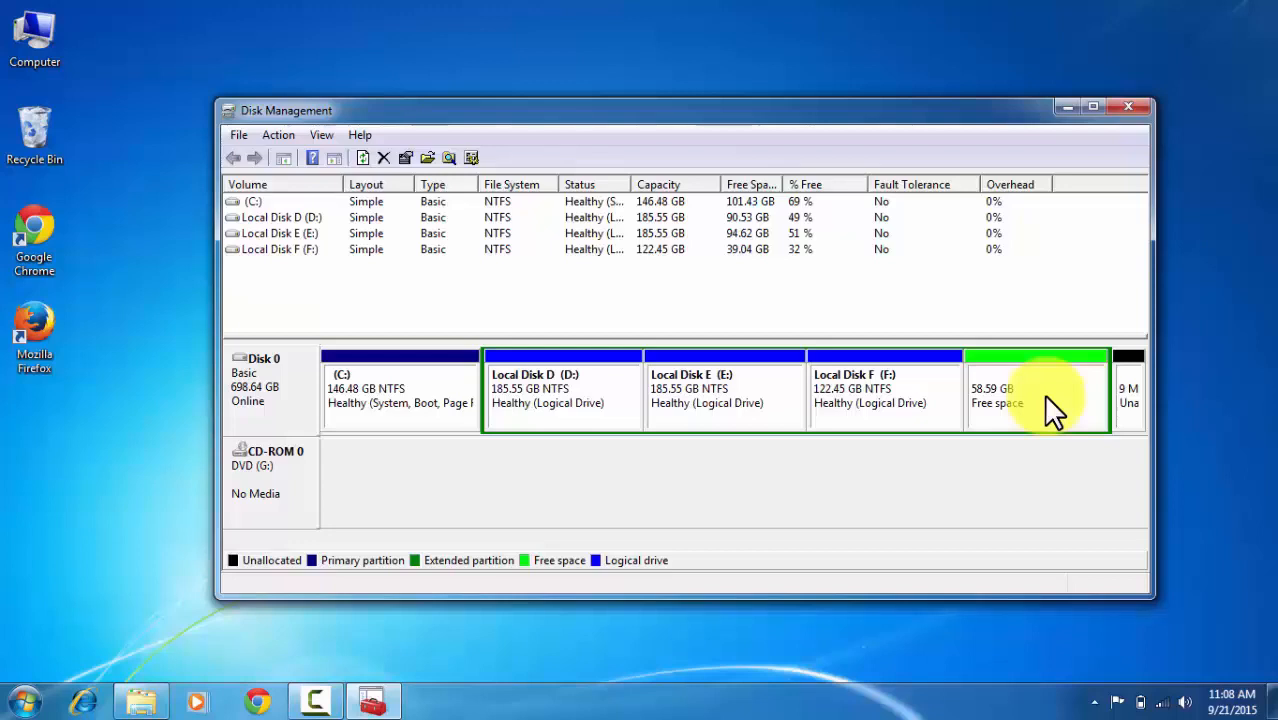
{"action": "mouse_move", "coordinate": [884, 396]}
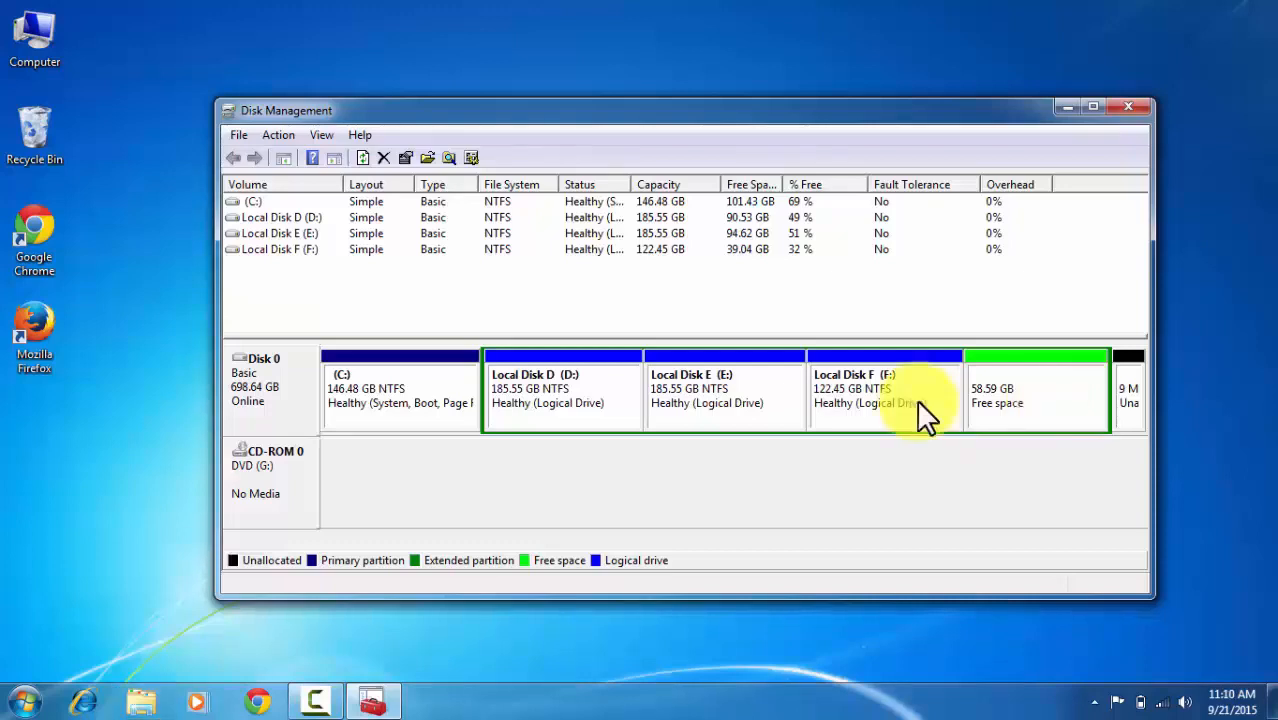
Step: Extend Local Disk F by all 59999 MB of free space to 181.04 GB
{"action": "right_click", "coordinate": [884, 390]}
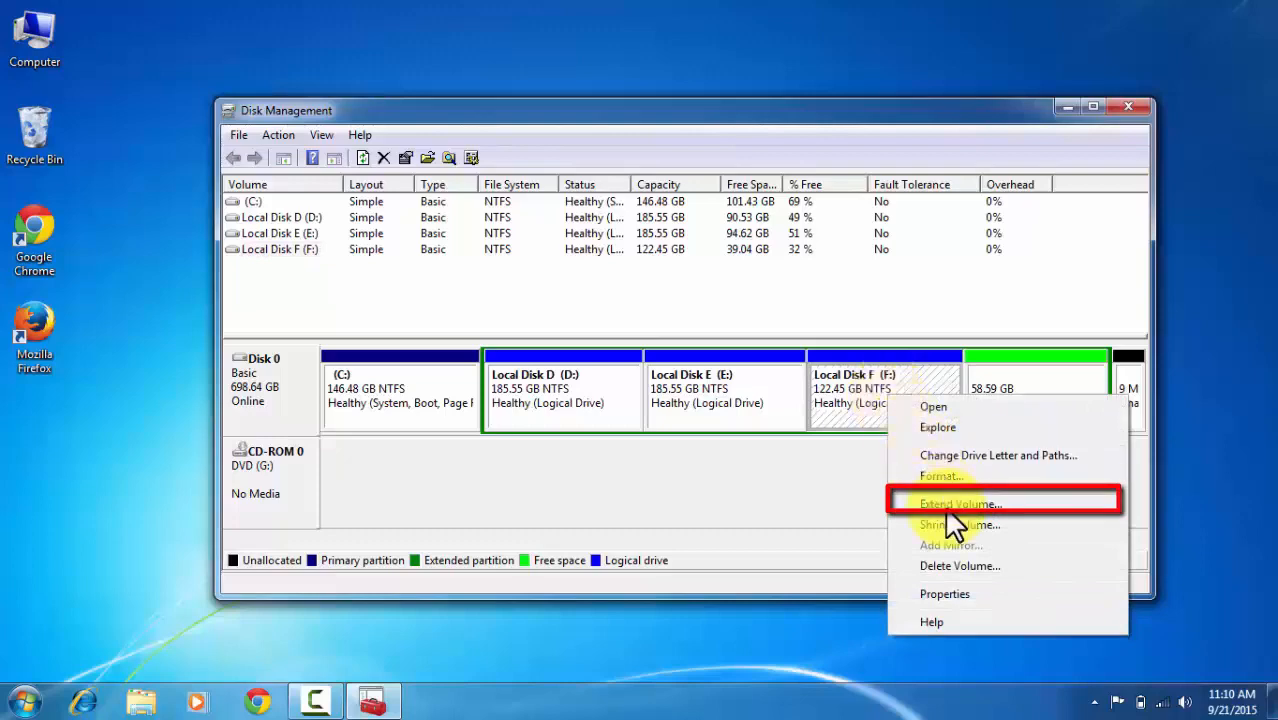
{"action": "left_click", "coordinate": [958, 504]}
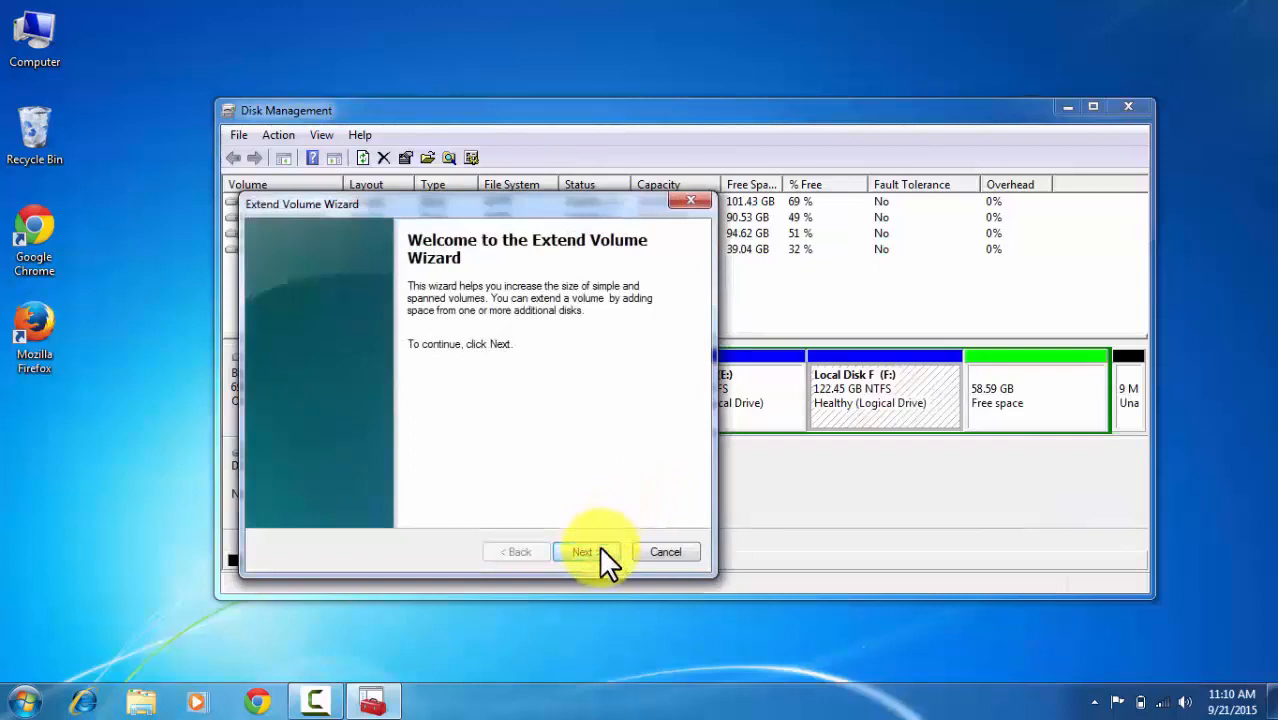
{"action": "left_click", "coordinate": [584, 552]}
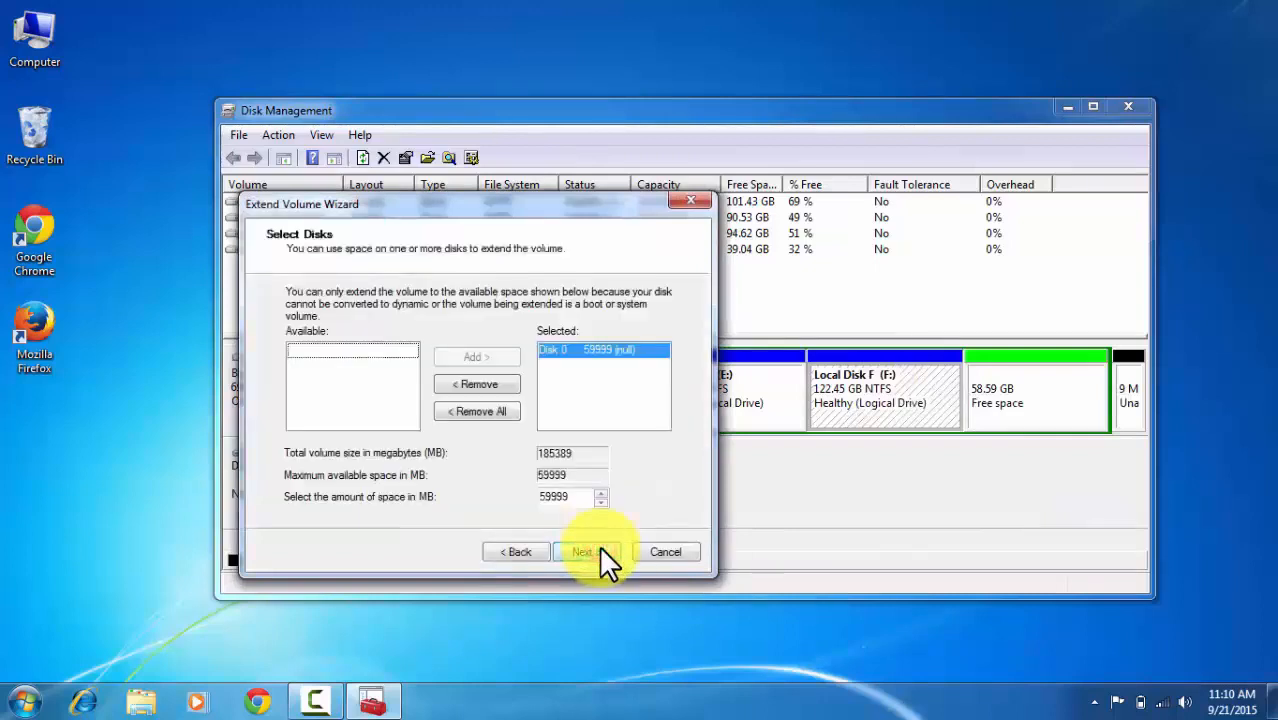
{"action": "mouse_move", "coordinate": [570, 396]}
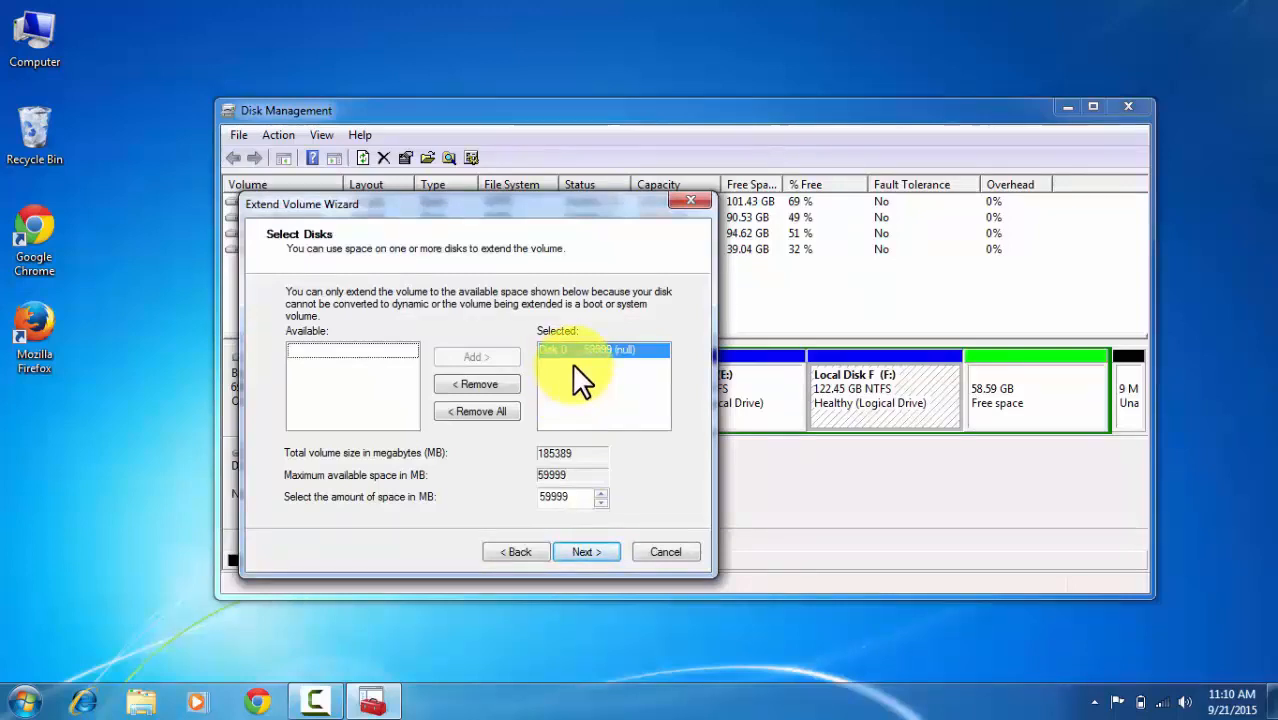
{"action": "mouse_move", "coordinate": [586, 552]}
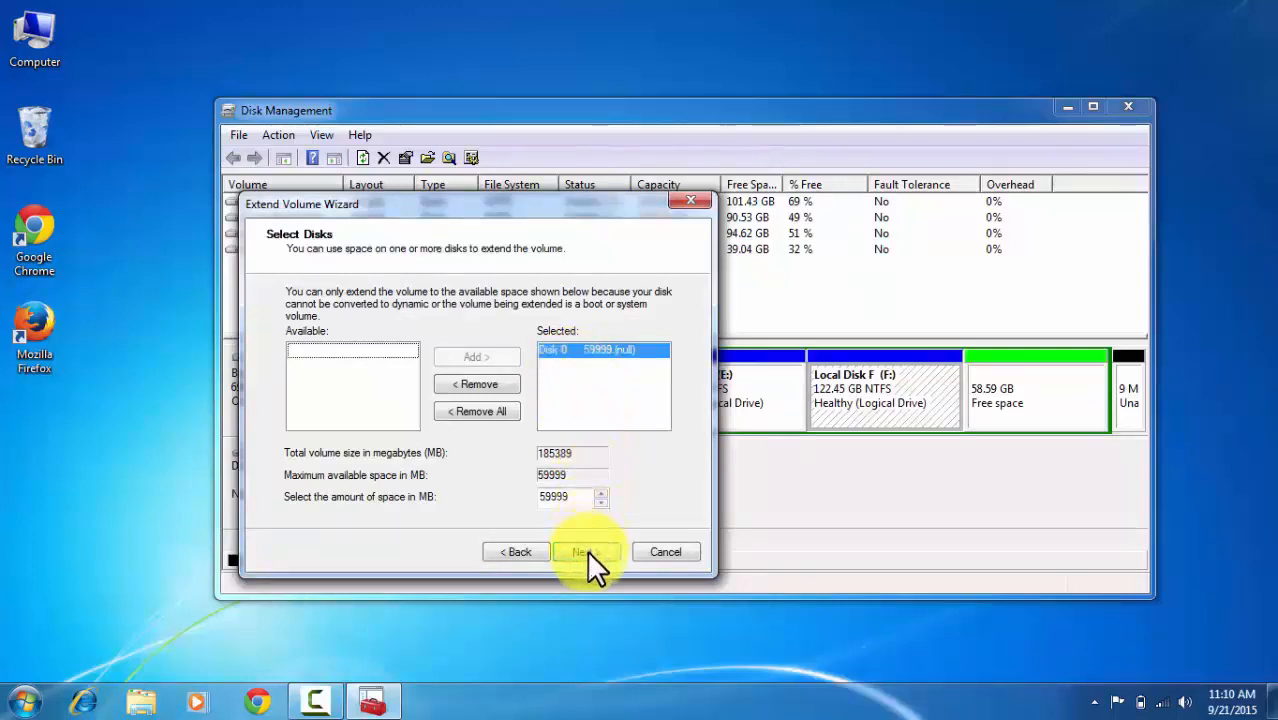
{"action": "left_click", "coordinate": [588, 552]}
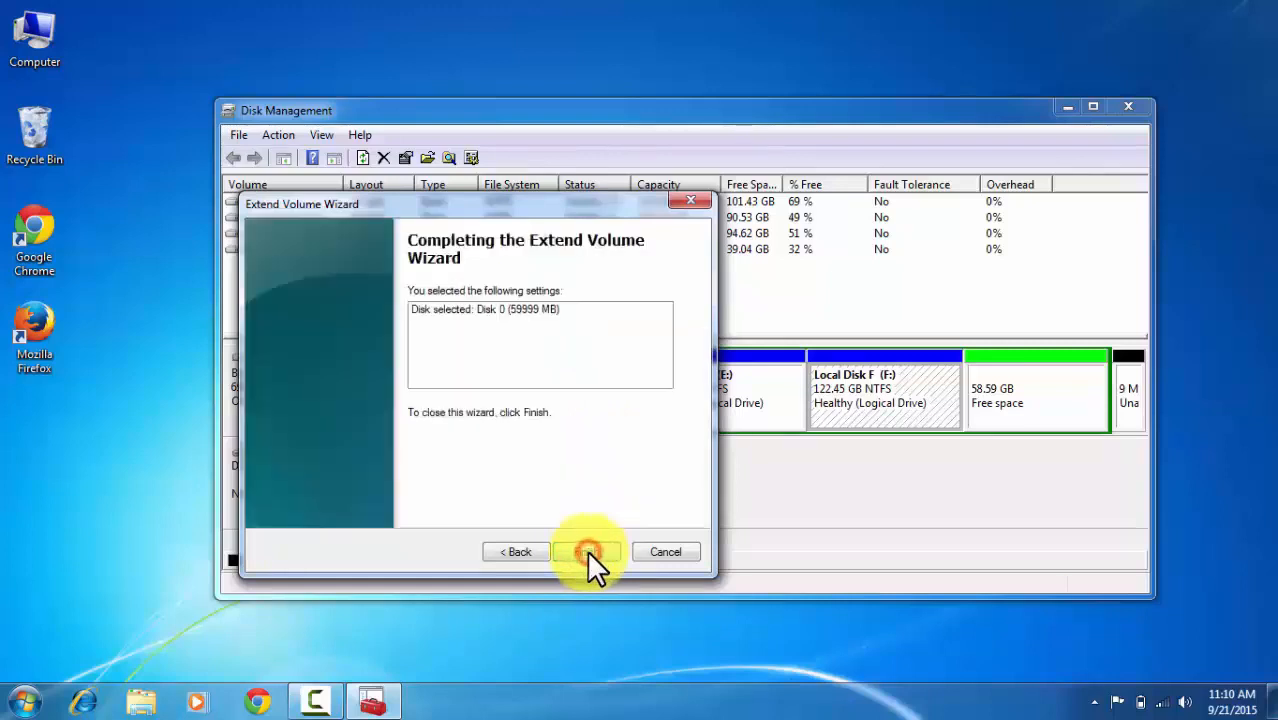
{"action": "left_click", "coordinate": [588, 552]}
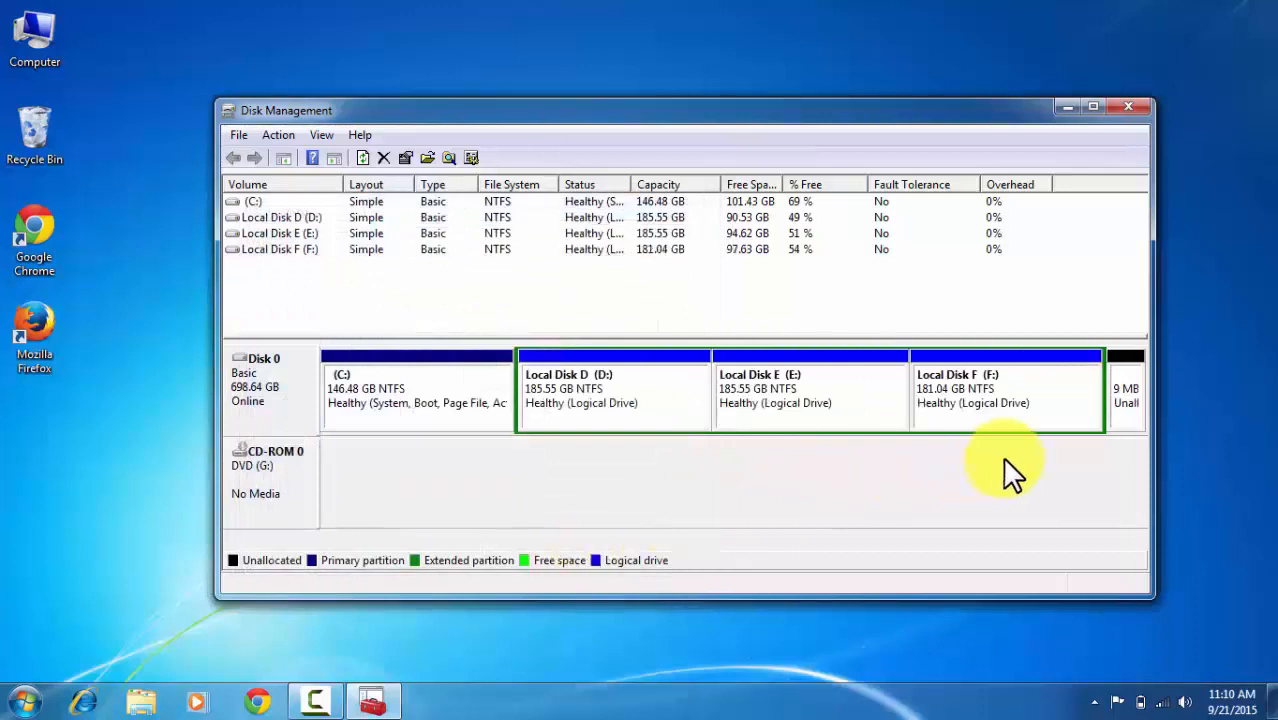
{"action": "mouse_move", "coordinate": [976, 436]}
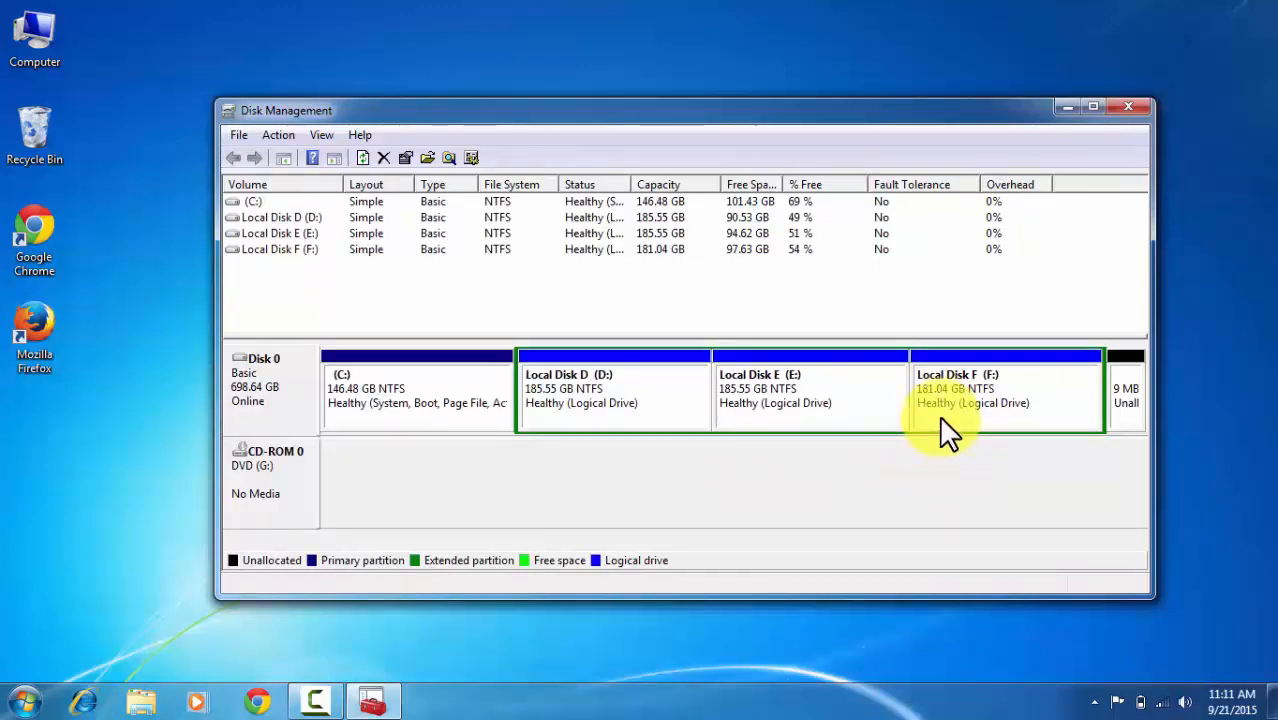
{"action": "right_click", "coordinate": [1004, 396]}
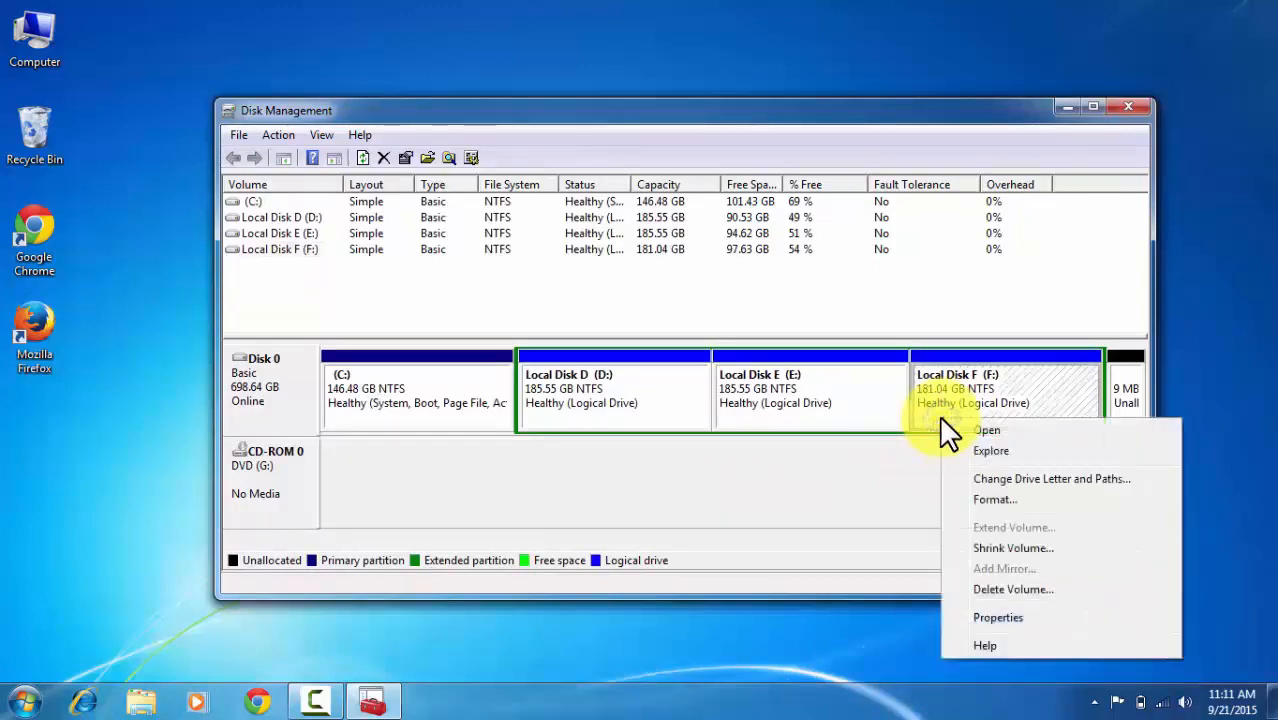
{"action": "mouse_move", "coordinate": [888, 520]}
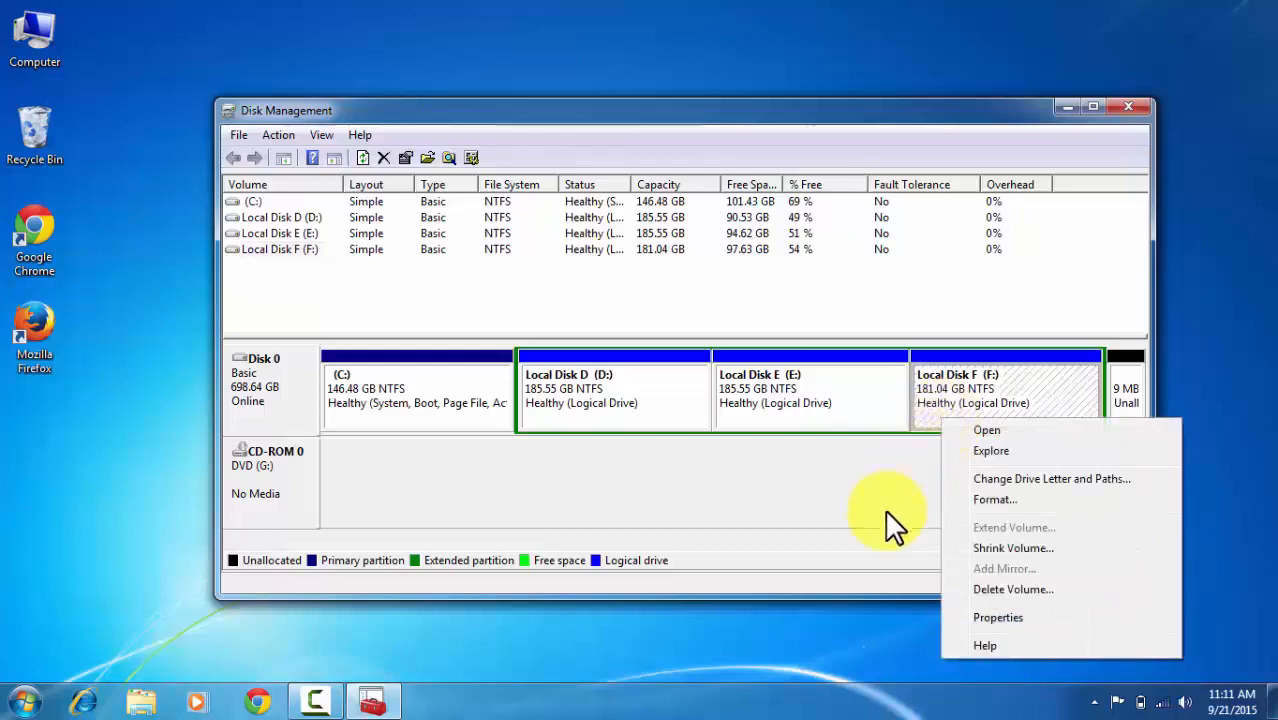